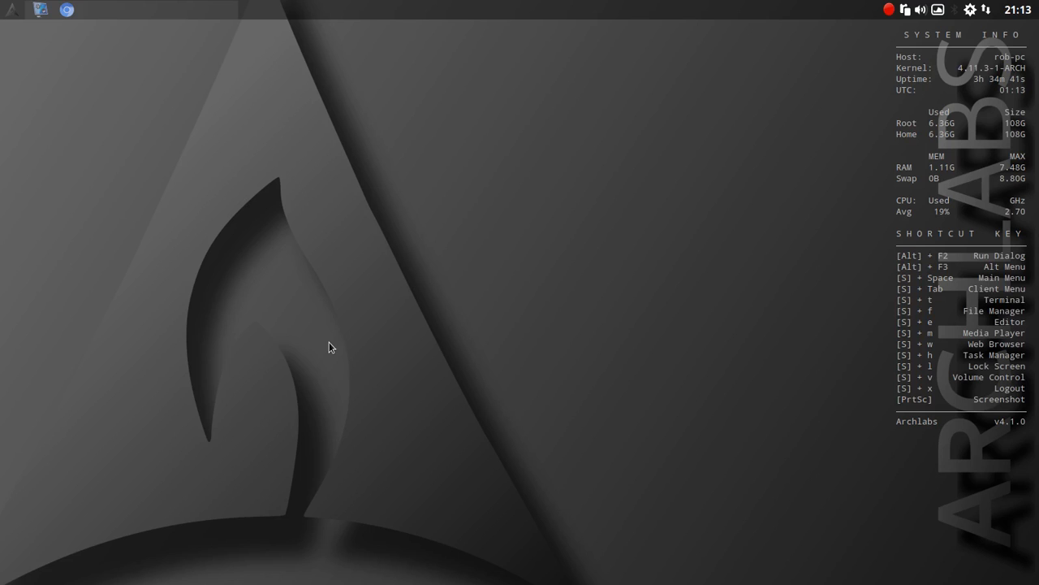
pyautogui.moveTo(331, 306)
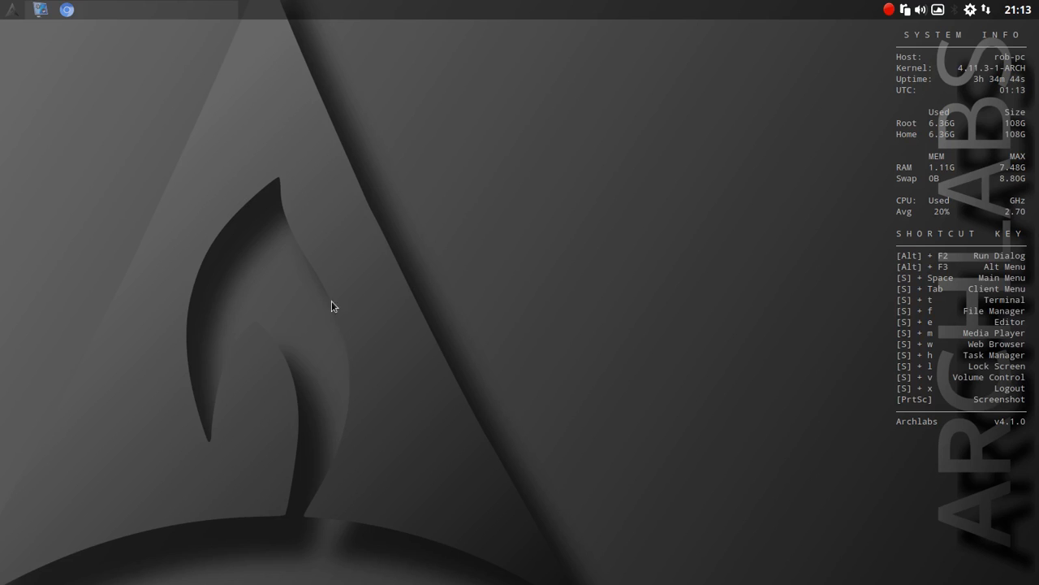
pyautogui.moveTo(370, 307)
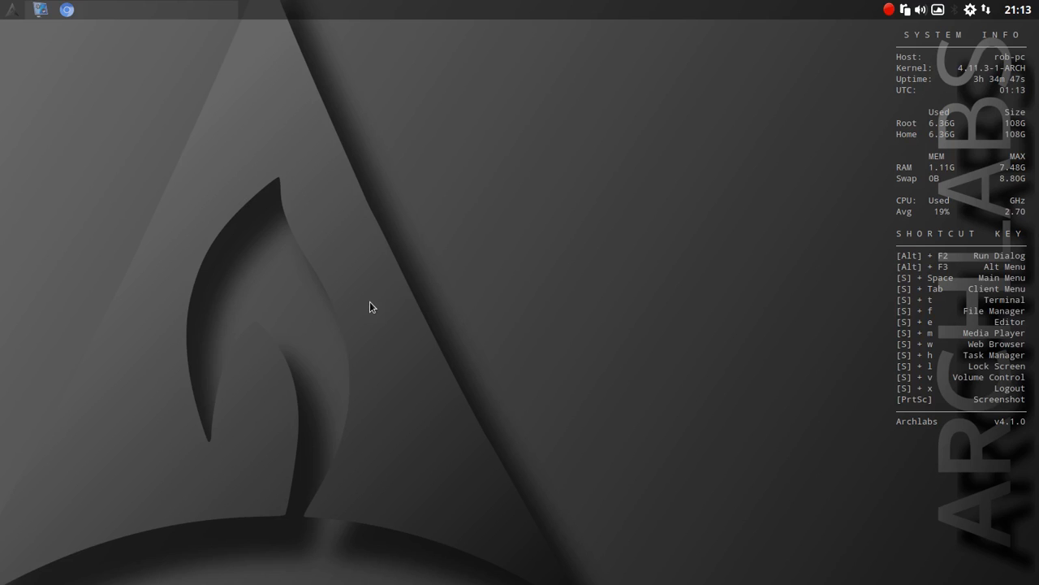
pyautogui.moveTo(438, 272)
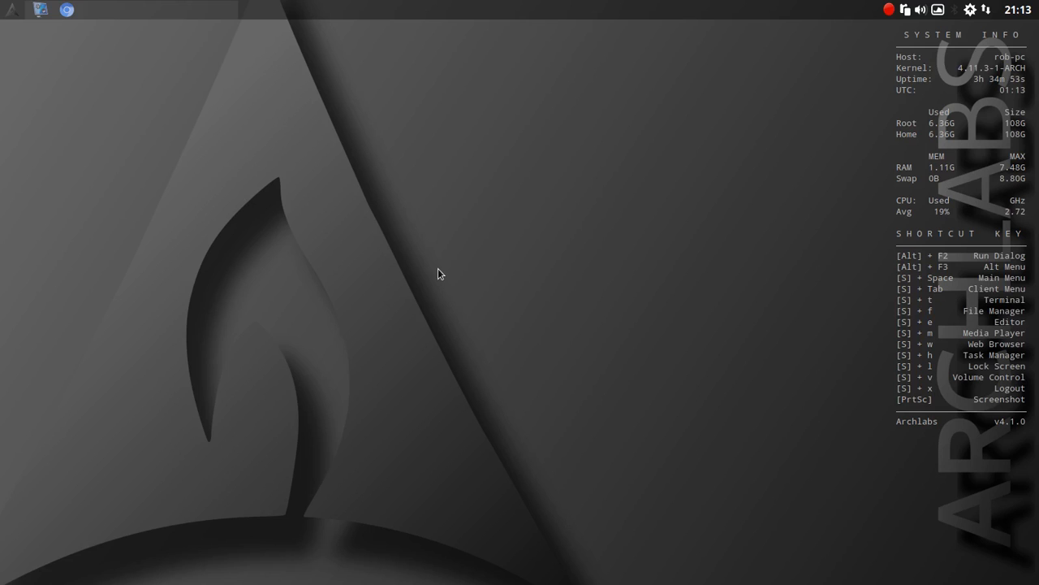
pyautogui.moveTo(477, 201)
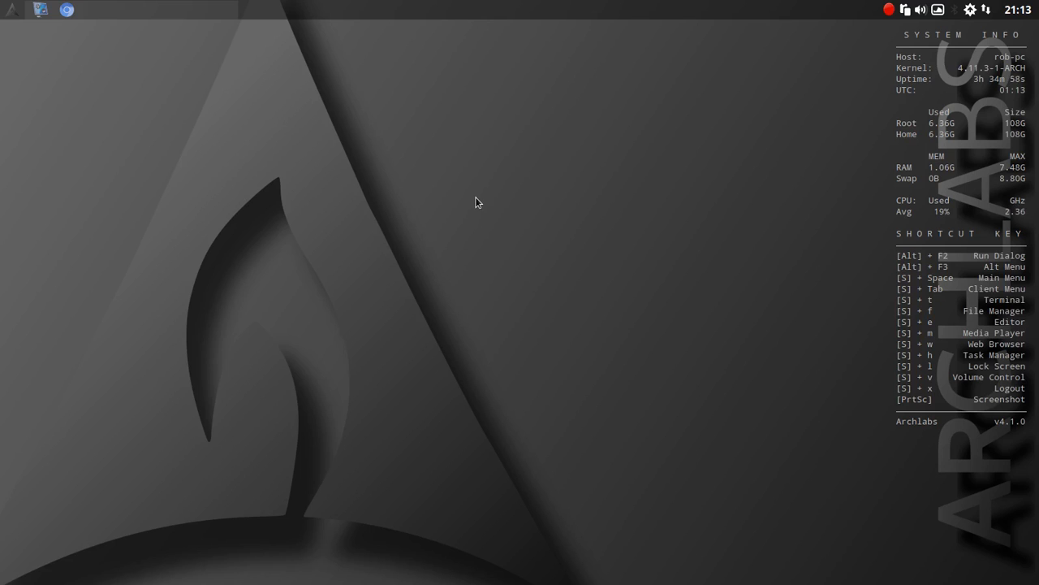
pyautogui.moveTo(370, 156)
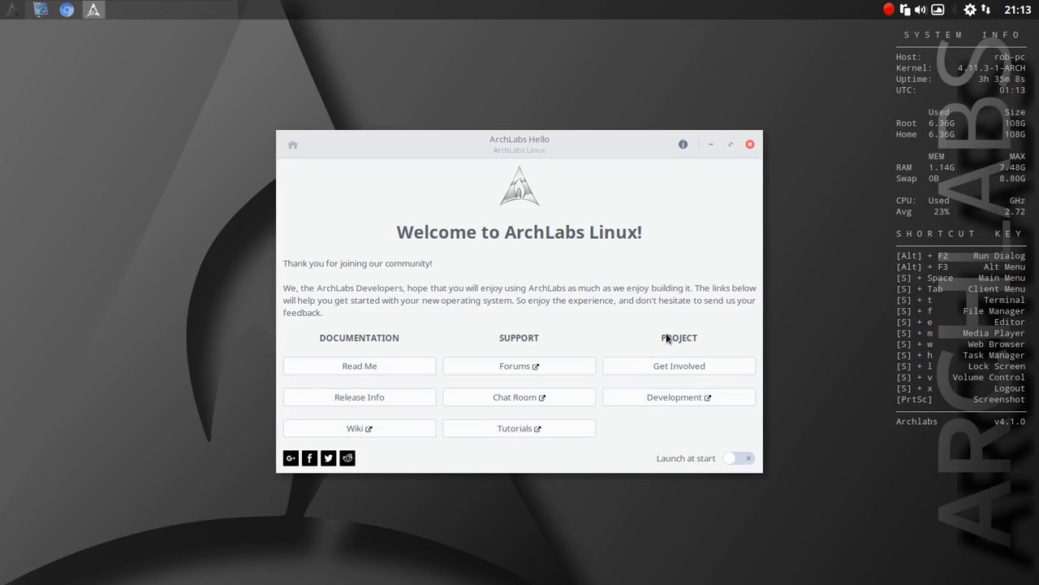
pyautogui.moveTo(593, 282)
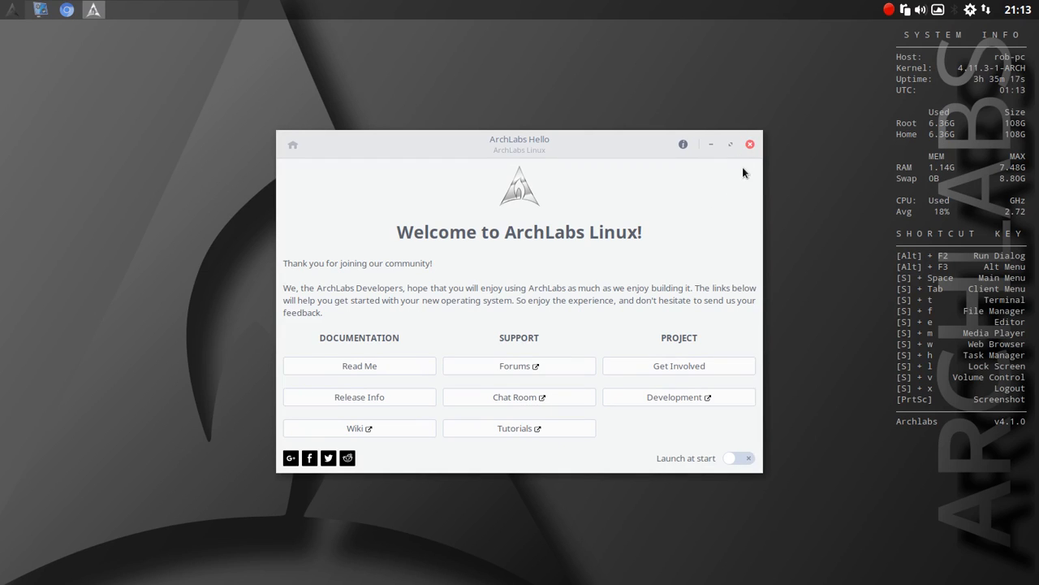
# Step: Close the ArchLabs Hello welcome window, leaving the Openbox desktop clear
pyautogui.click(750, 142)
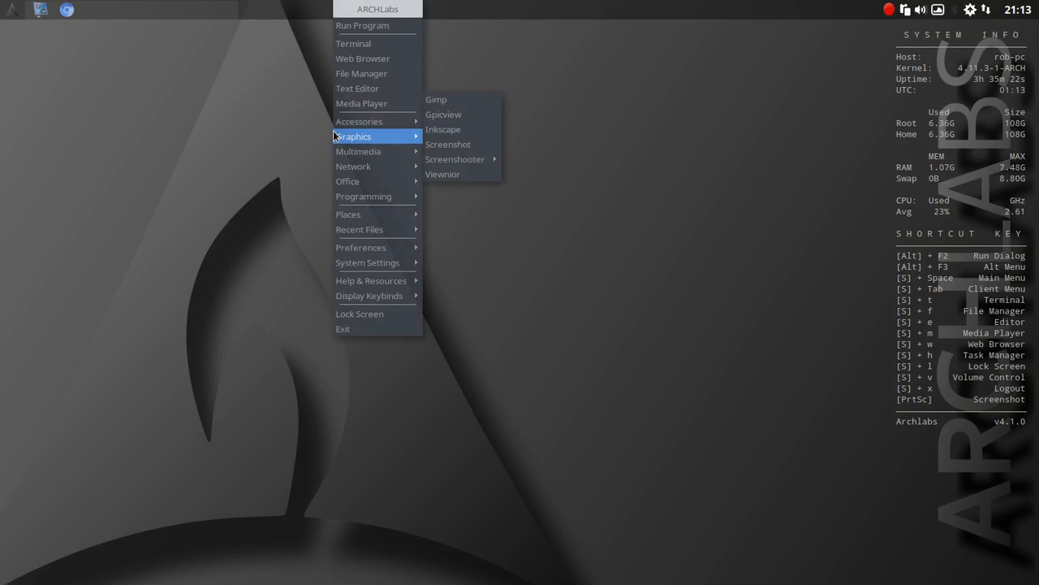
pyautogui.moveTo(360, 74)
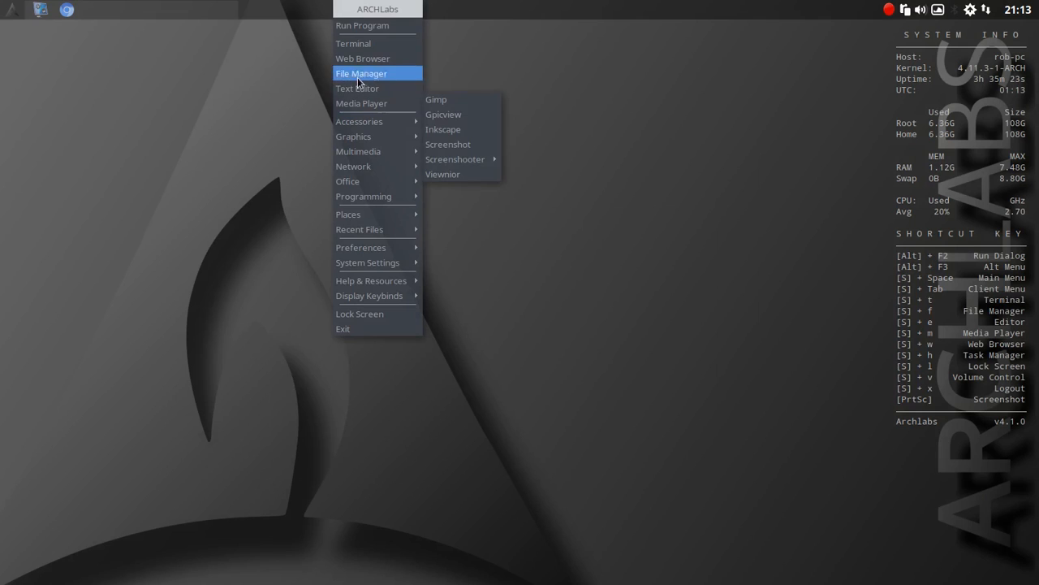
pyautogui.moveTo(373, 26)
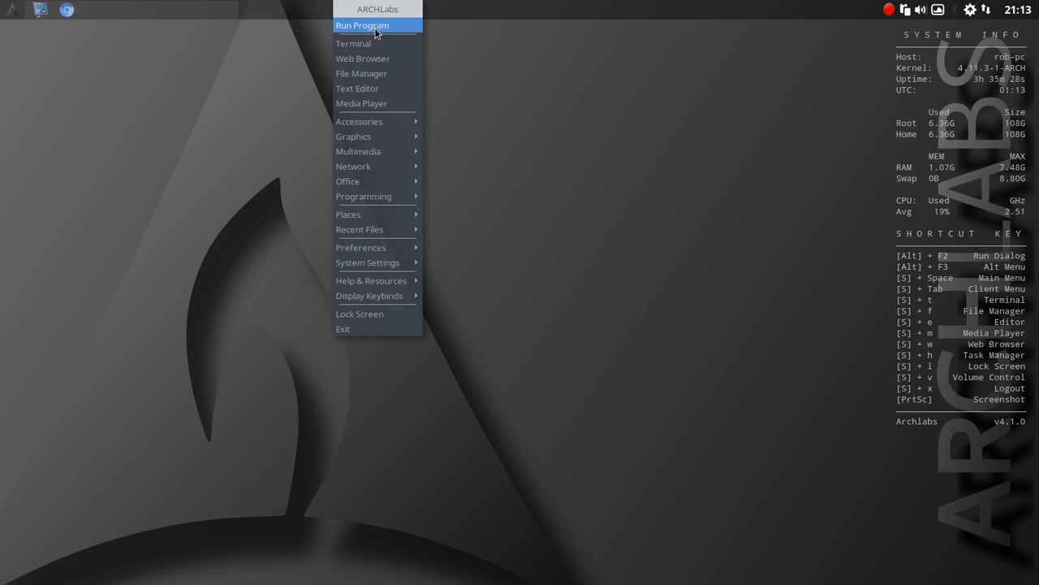
pyautogui.moveTo(375, 136)
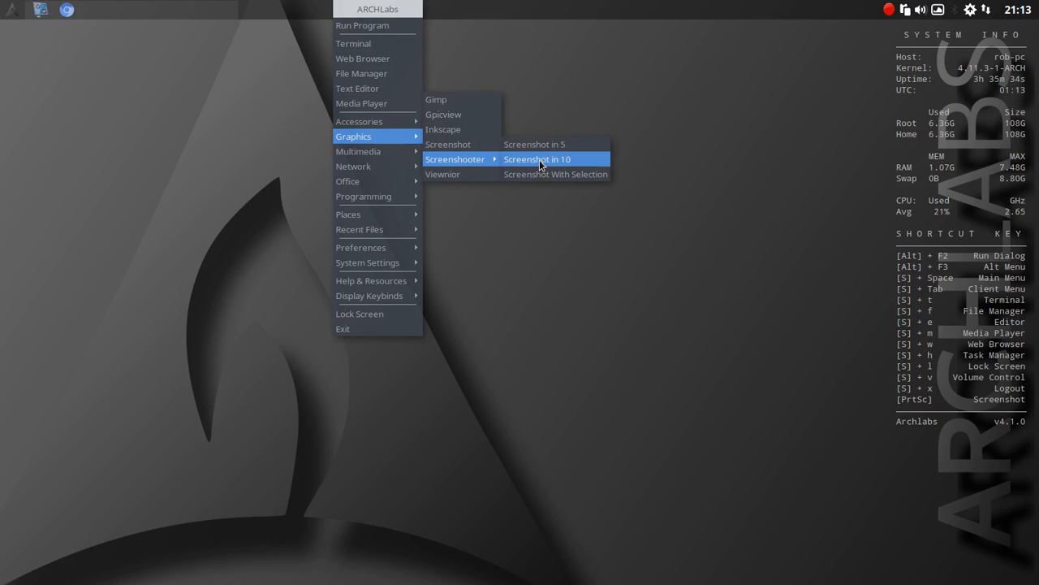
pyautogui.moveTo(571, 159)
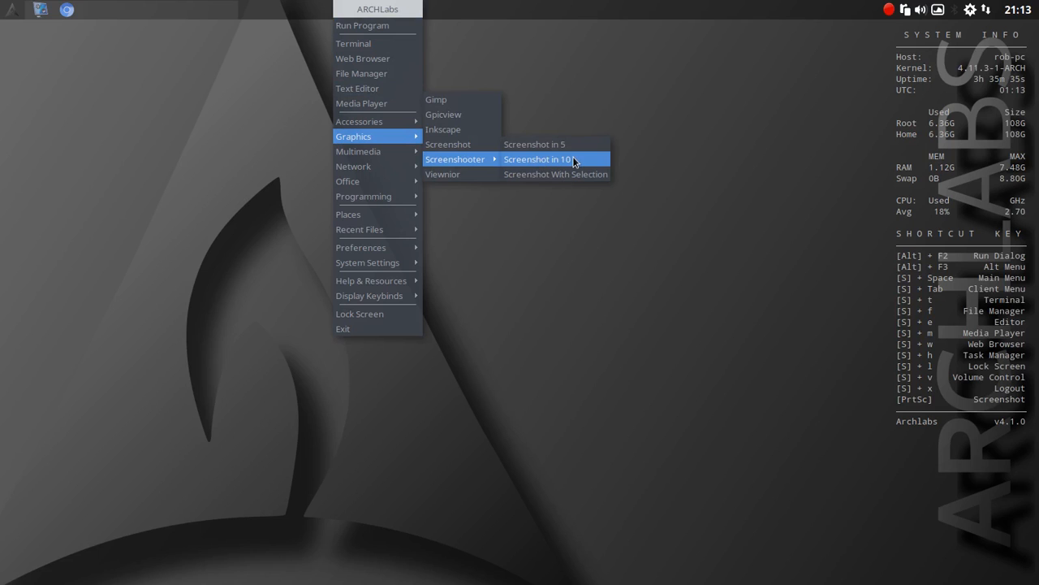
pyautogui.moveTo(359, 121)
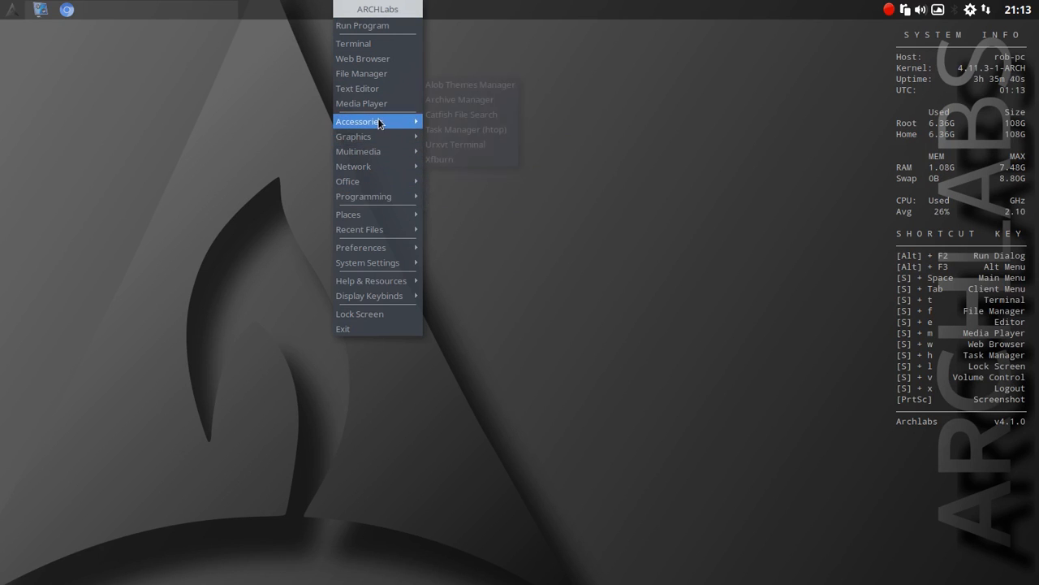
pyautogui.moveTo(357, 151)
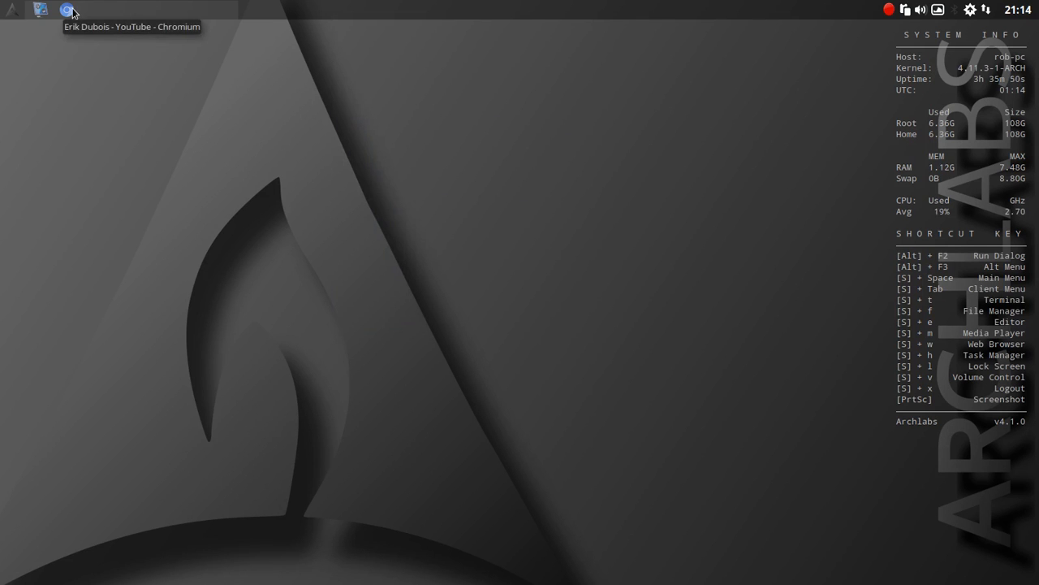
# Step: Bring the Chromium window with Erik Dubois's YouTube channel page forward
pyautogui.click(68, 10)
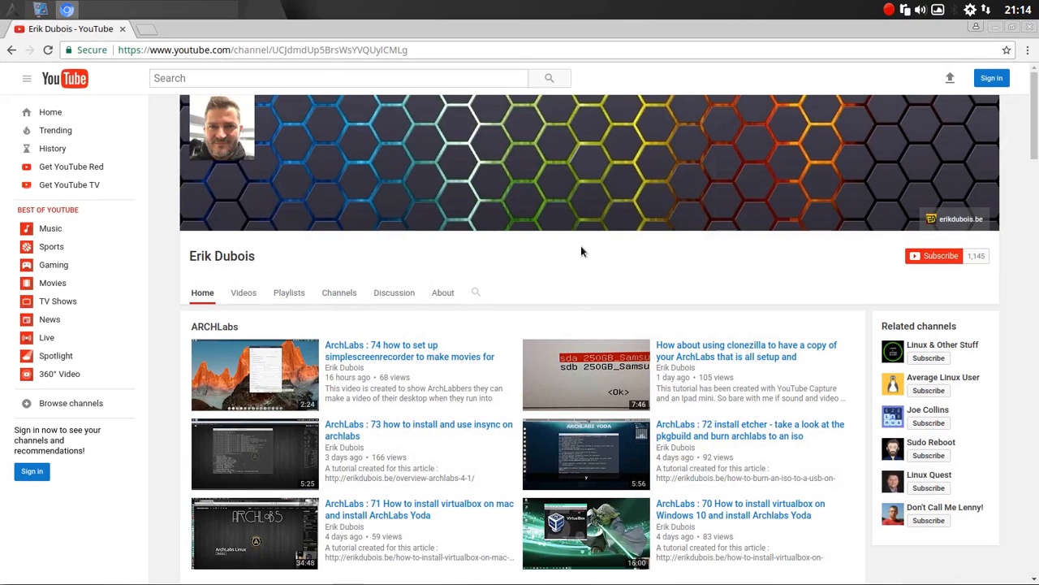
pyautogui.moveTo(630, 258)
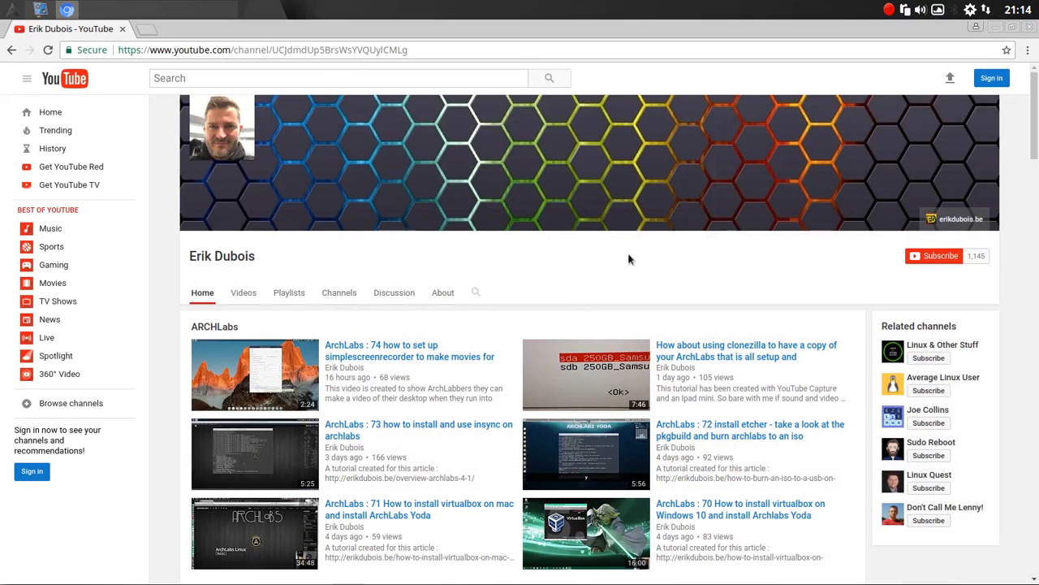
pyautogui.moveTo(474, 205)
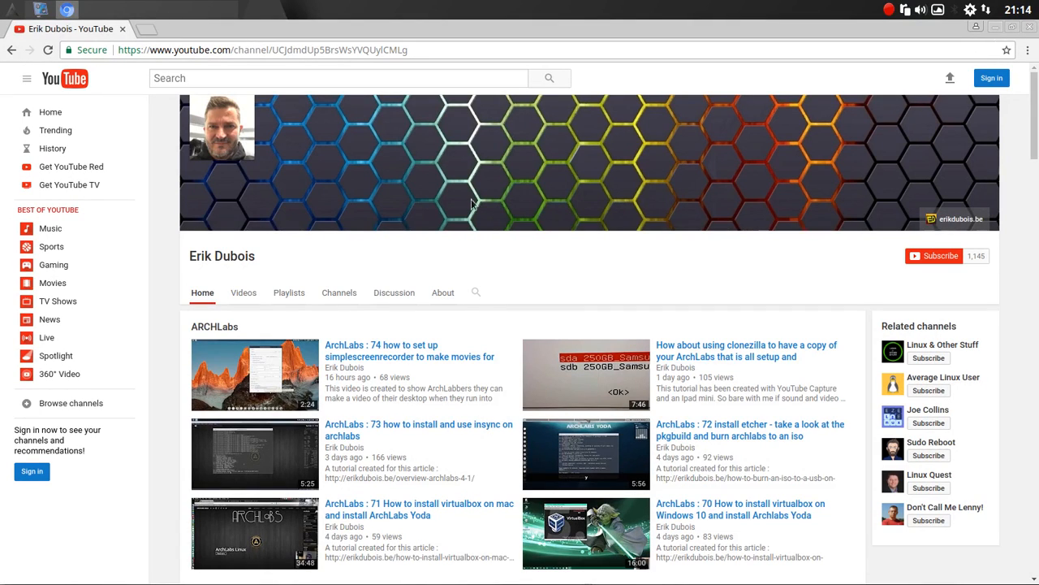
pyautogui.moveTo(468, 291)
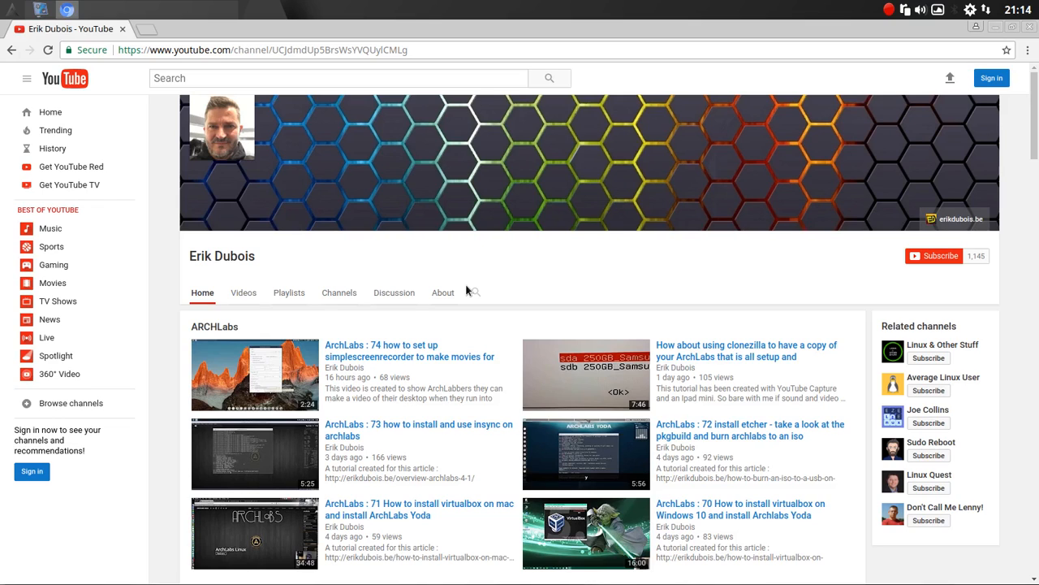
pyautogui.moveTo(696, 446)
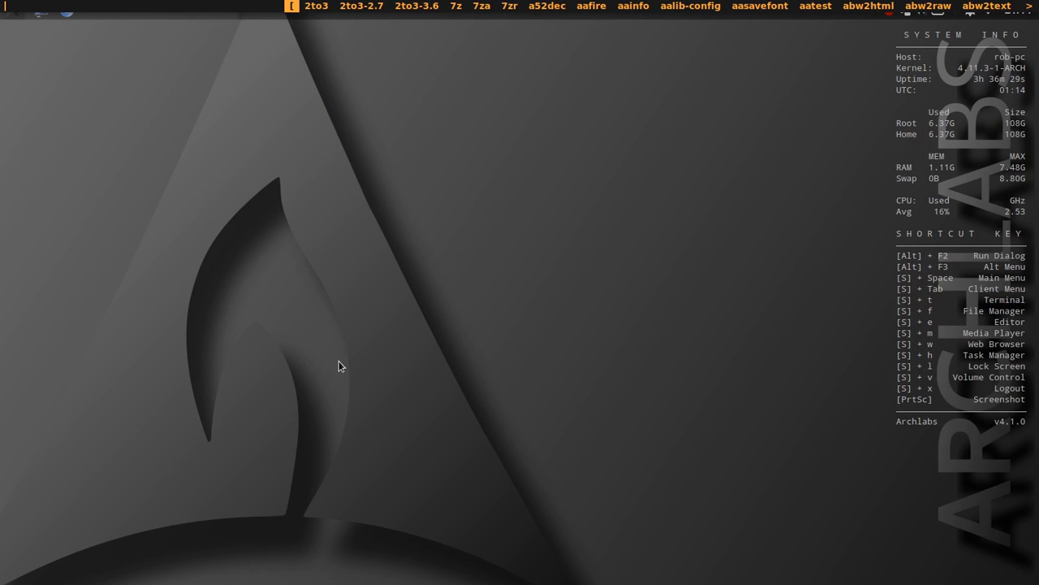
pyautogui.write('simple')
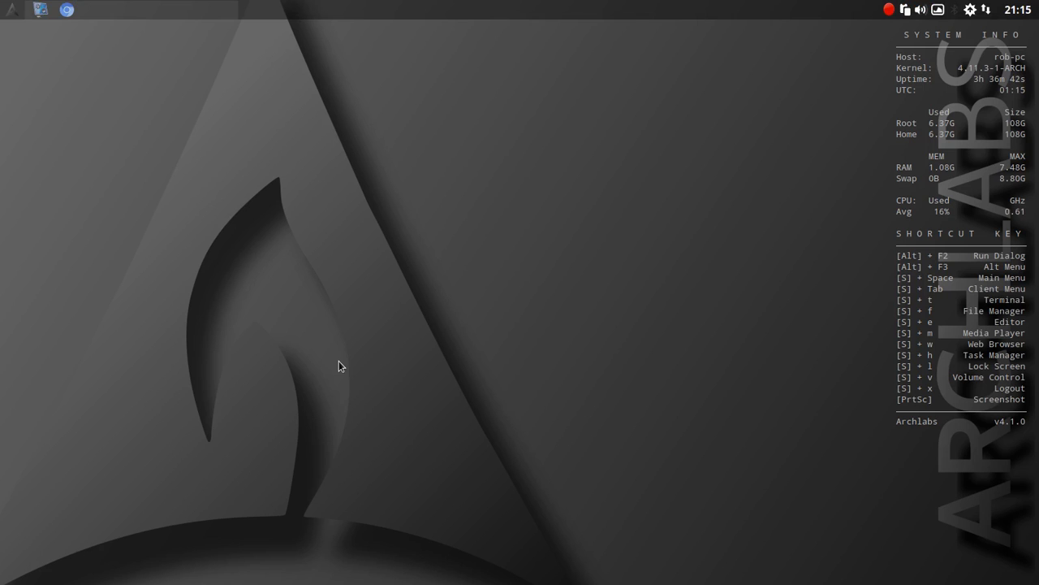
pyautogui.moveTo(364, 276)
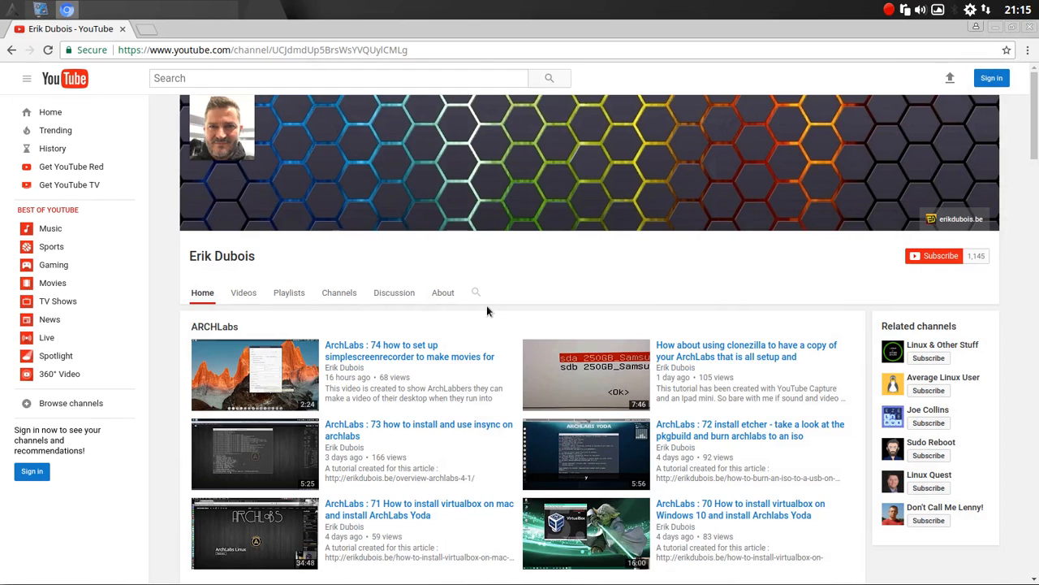
pyautogui.moveTo(857, 165)
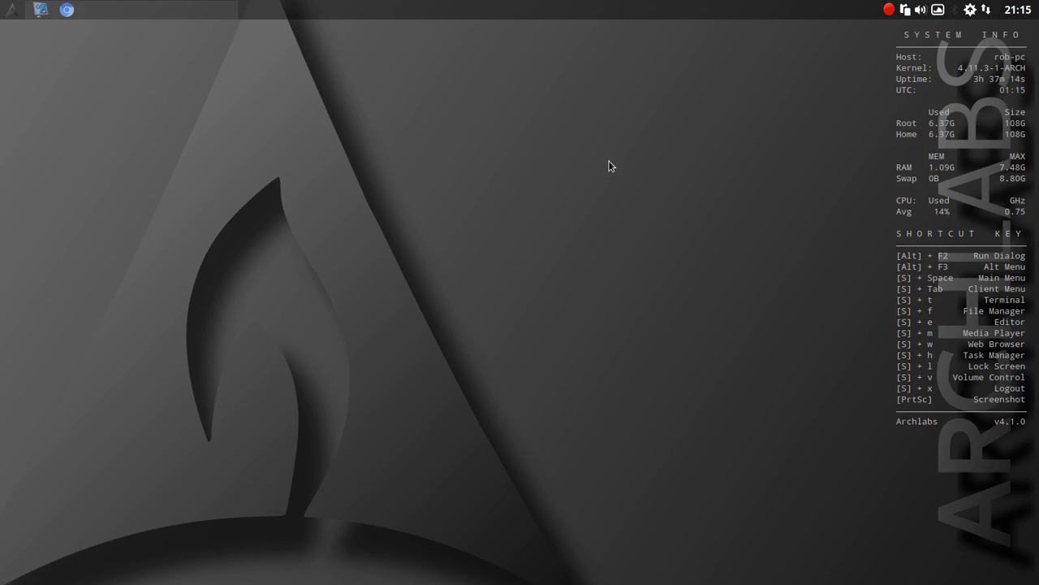
pyautogui.moveTo(848, 159)
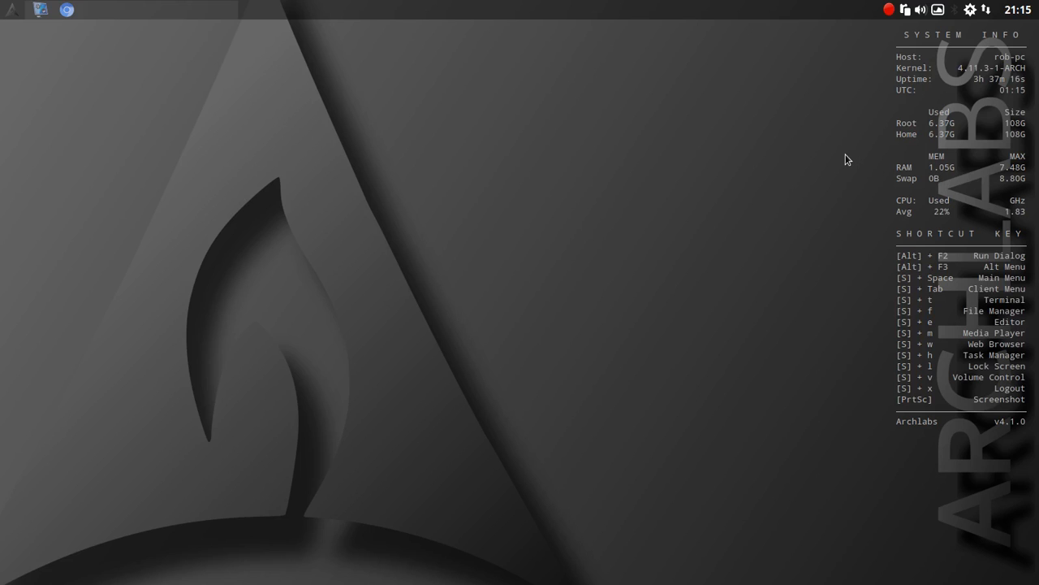
pyautogui.moveTo(476, 234)
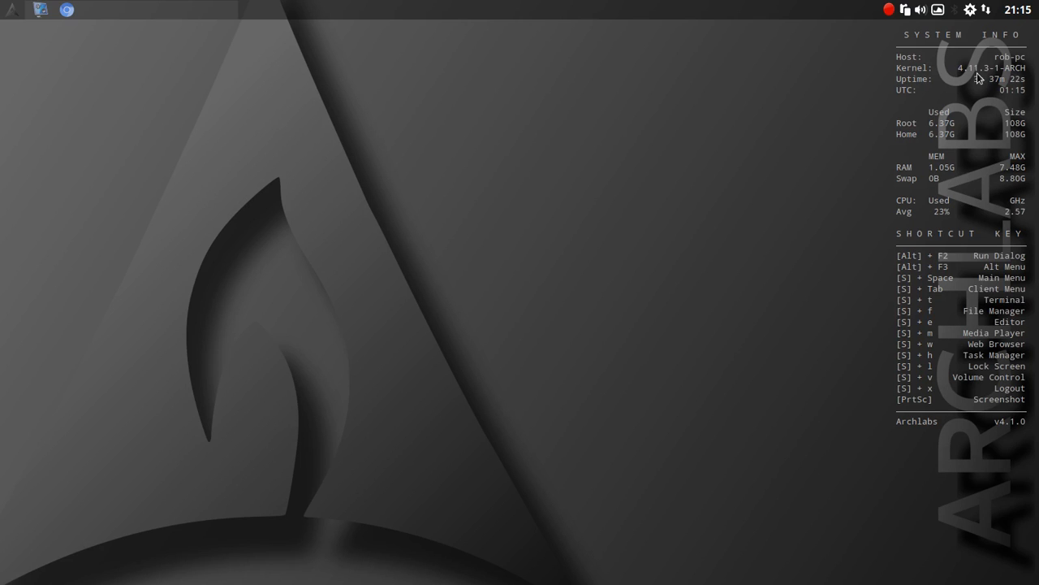
pyautogui.moveTo(475, 210)
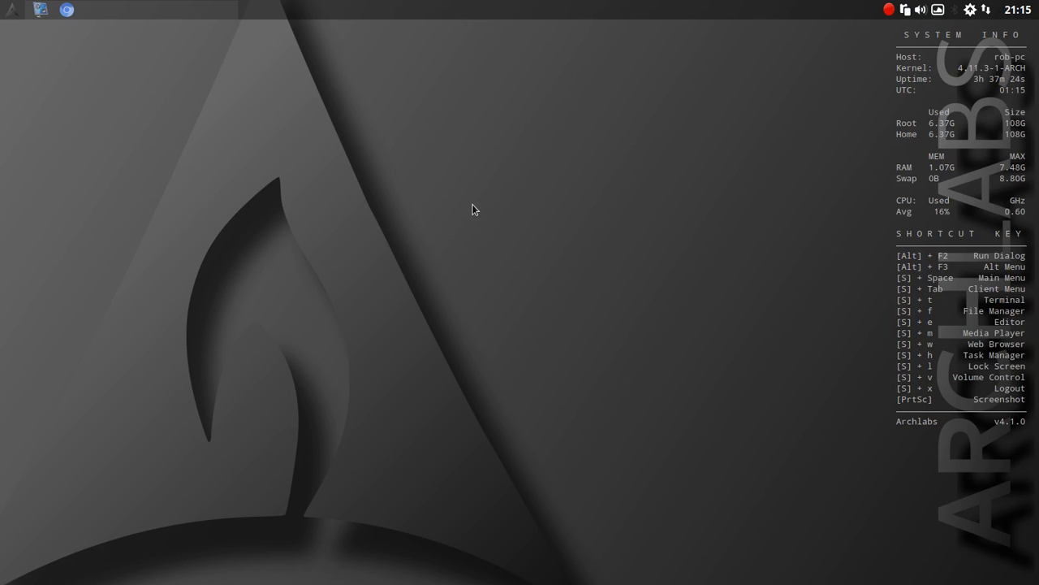
# Step: Launch the Run Program prompt from the desktop's right-click root menu
pyautogui.rightClick(474, 209)
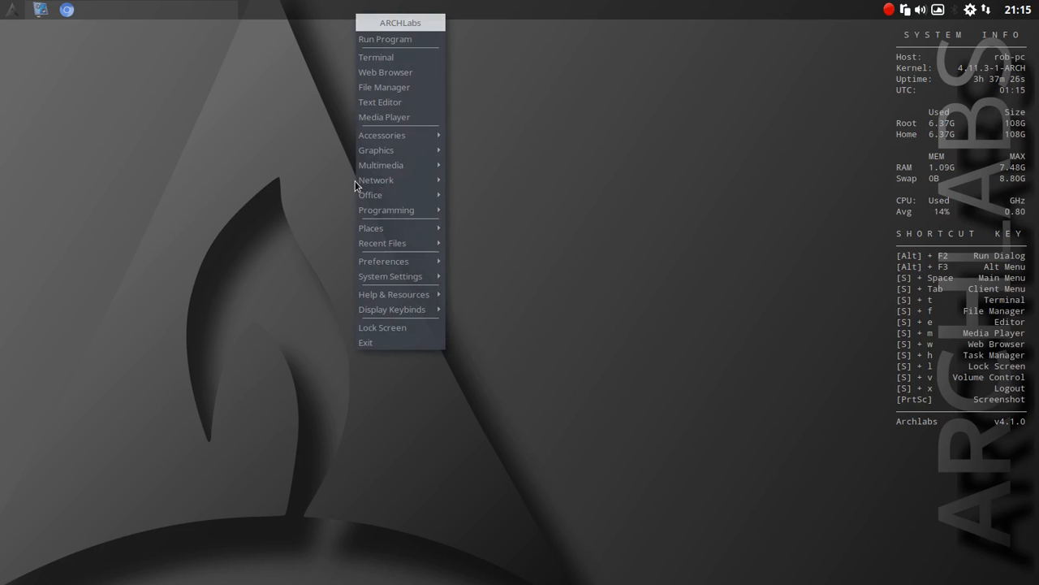
pyautogui.moveTo(385, 39)
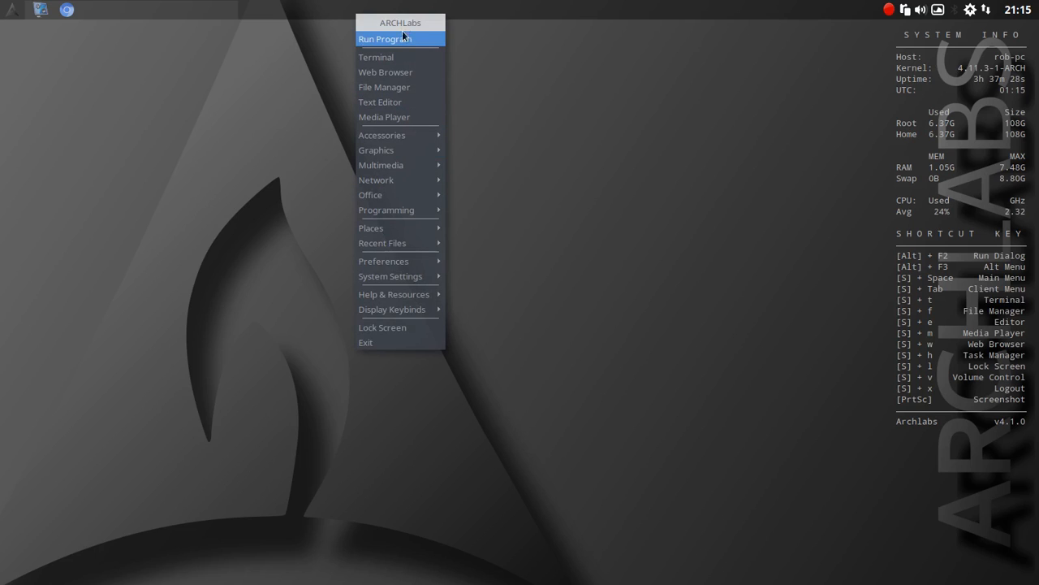
pyautogui.click(385, 39)
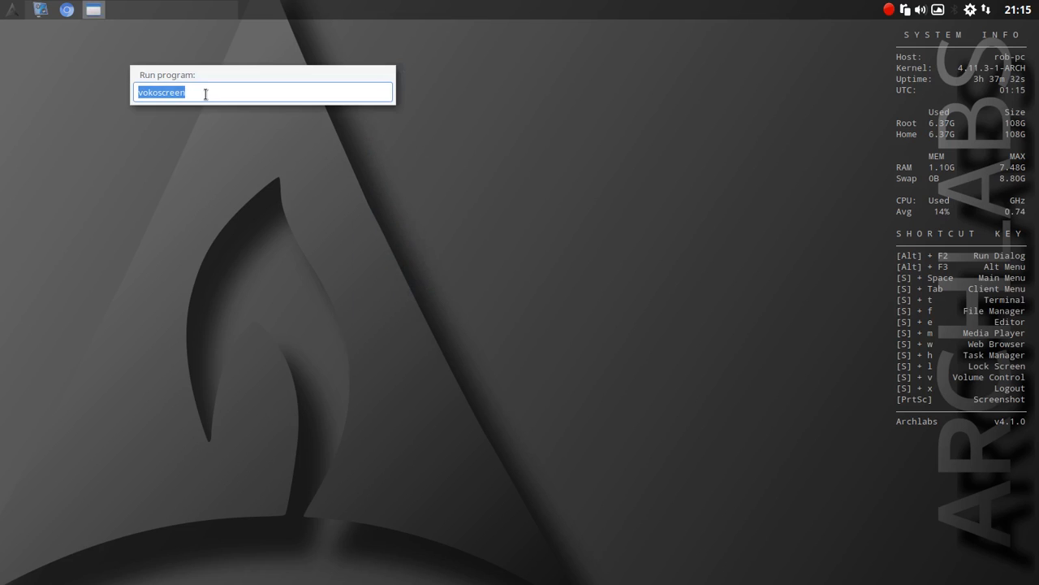
pyautogui.moveTo(393, 235)
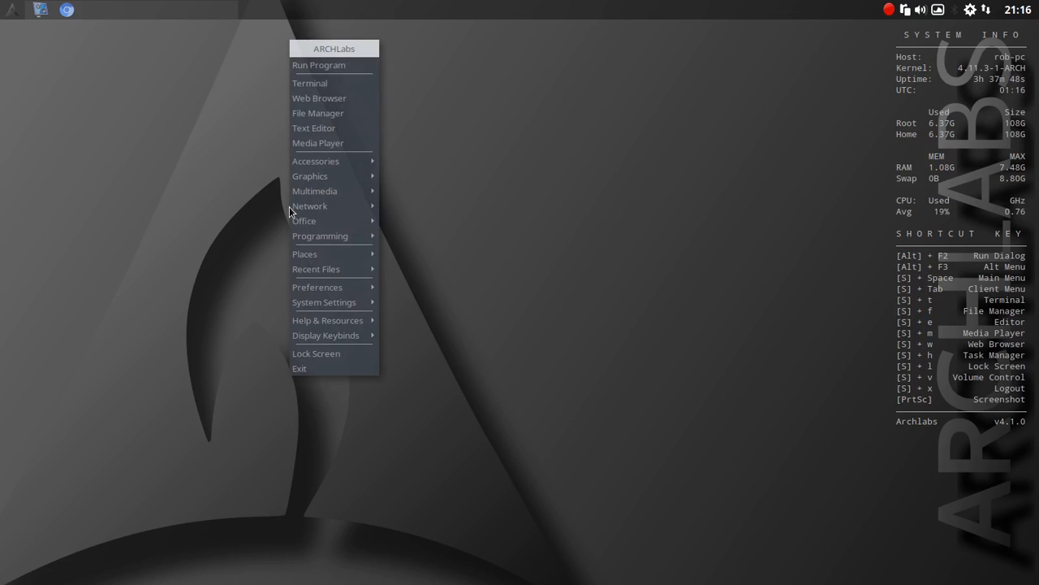
pyautogui.moveTo(312, 83)
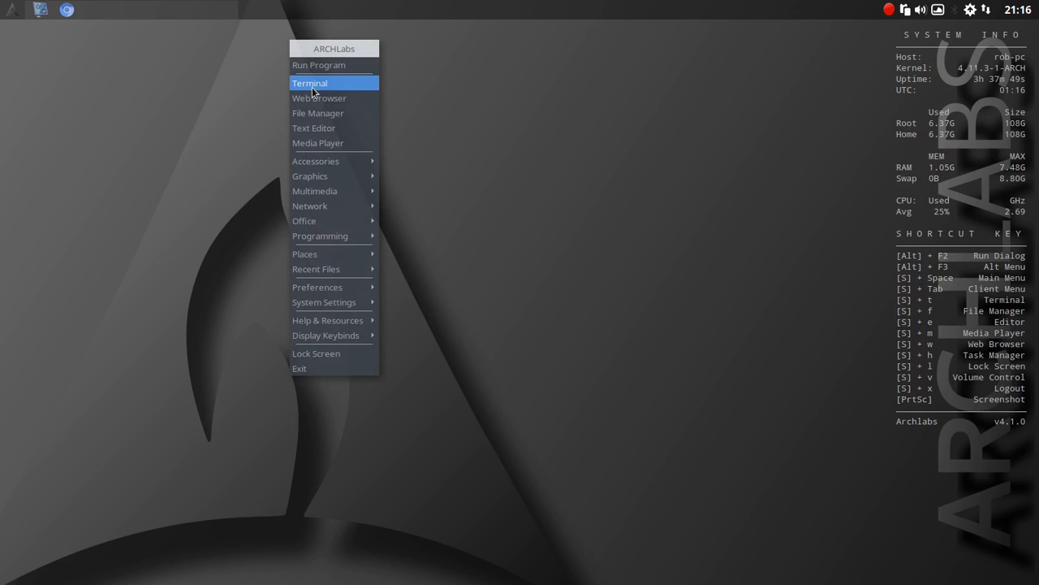
pyautogui.moveTo(328, 117)
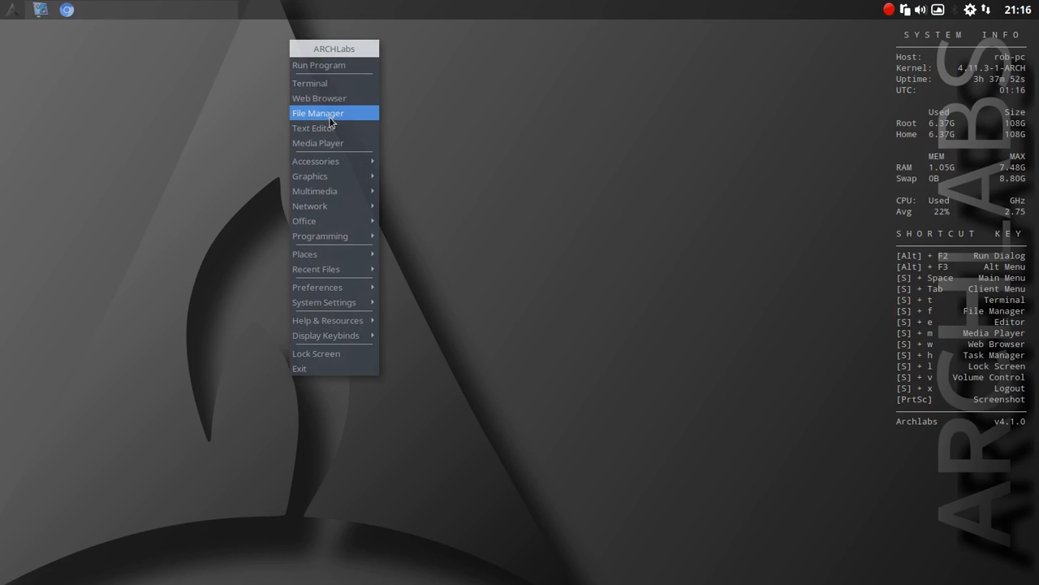
pyautogui.moveTo(334, 143)
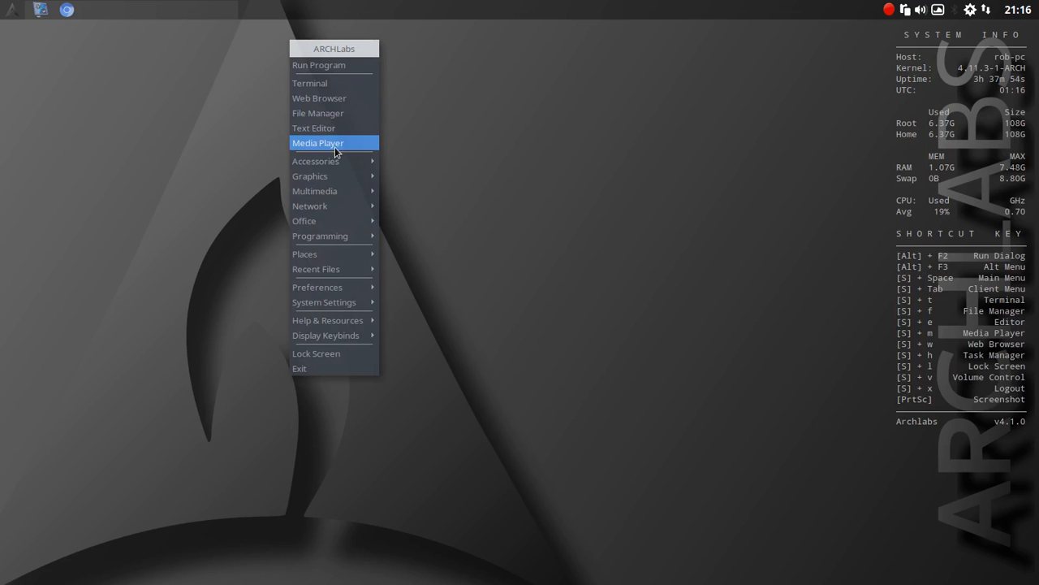
# Step: Launch Thunar and view its About dialog showing version 1.6.11, then dismiss it
pyautogui.click(318, 114)
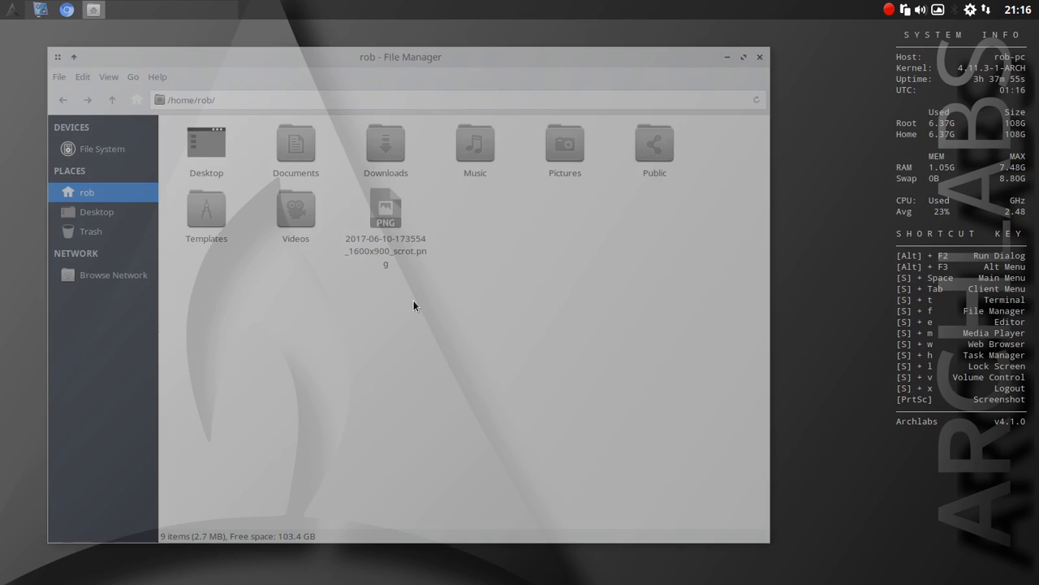
pyautogui.click(157, 76)
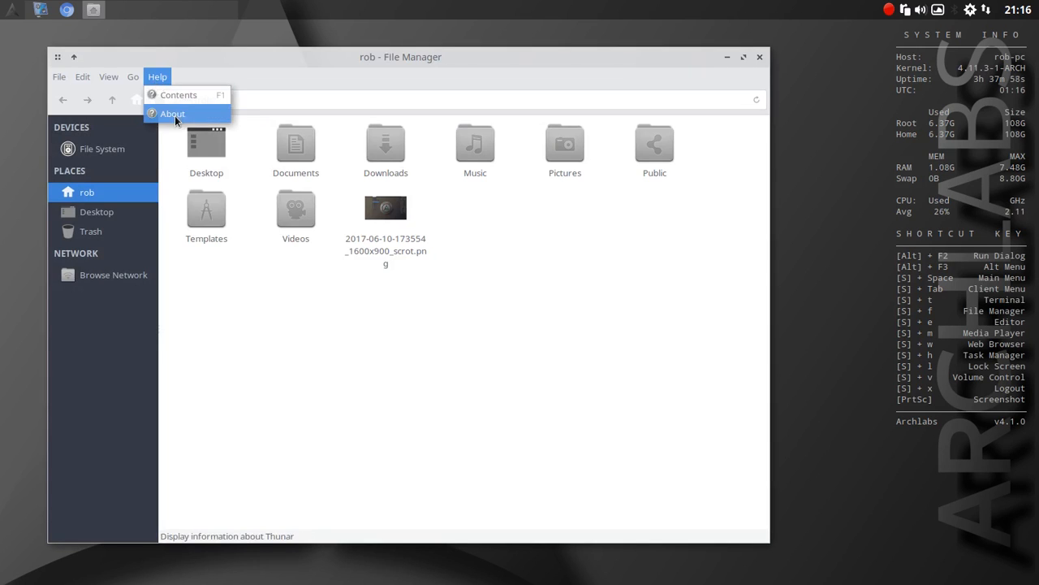
pyautogui.click(172, 114)
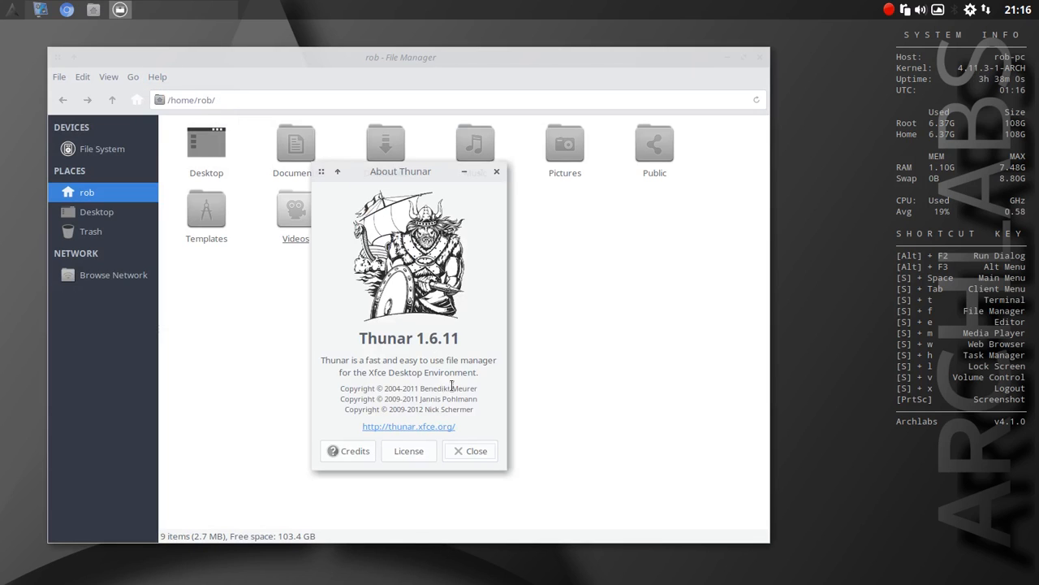
pyautogui.moveTo(520, 182)
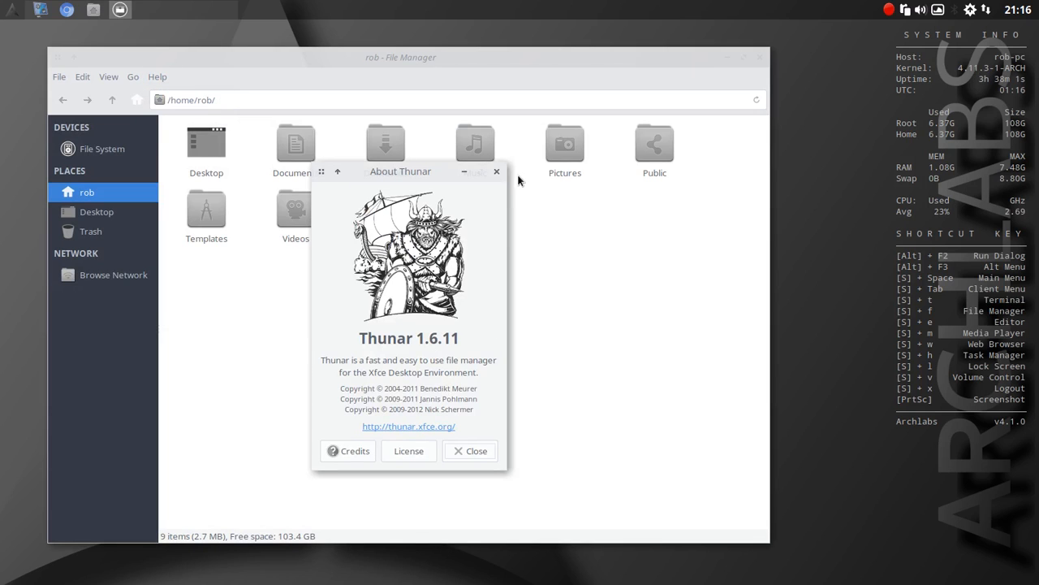
pyautogui.click(470, 452)
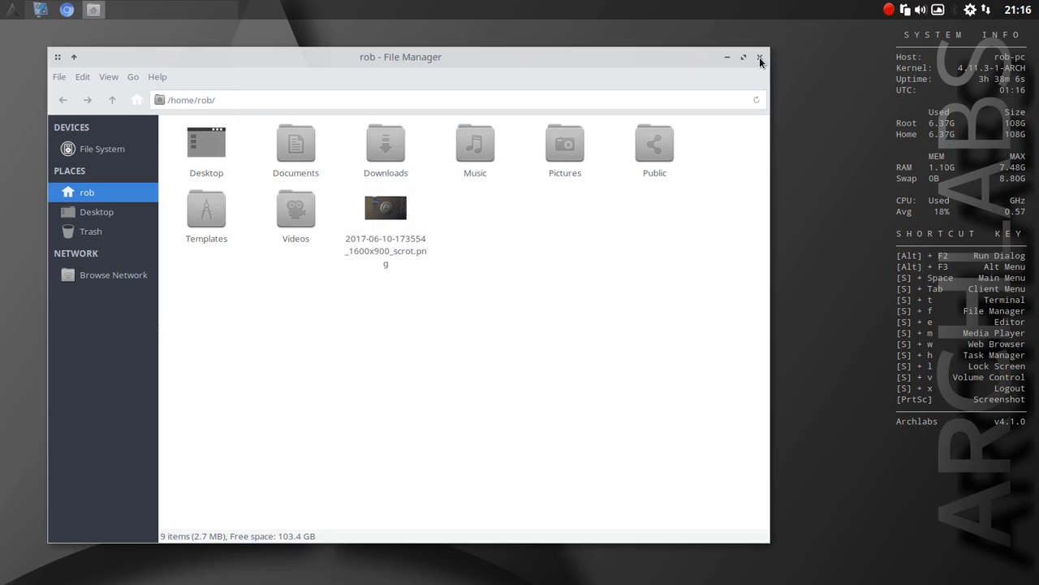
# Step: Return to the desktop root menu listing network programs like Firefox and Vivaldi
pyautogui.click(387, 208)
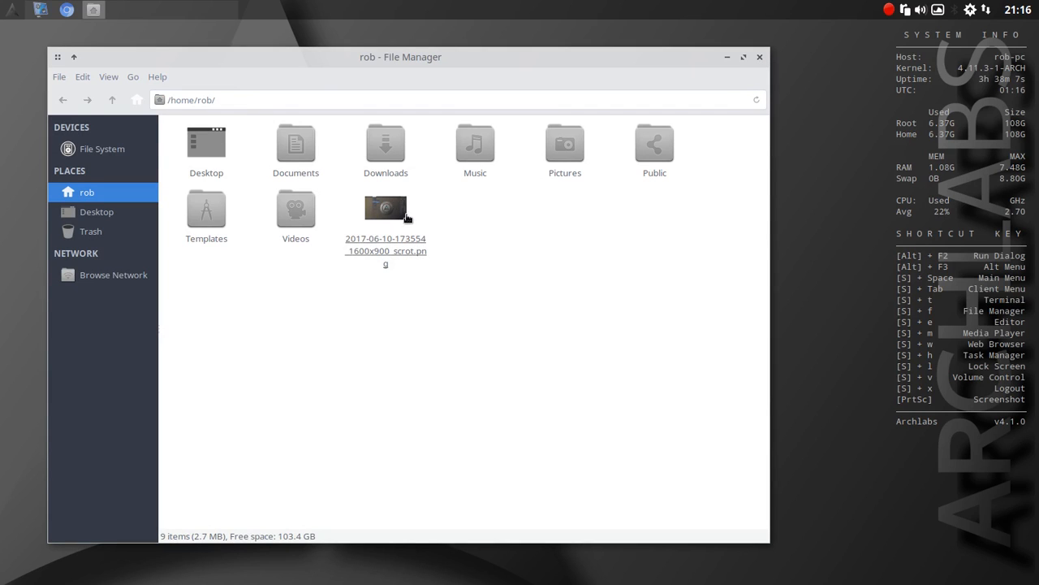
pyautogui.click(386, 209)
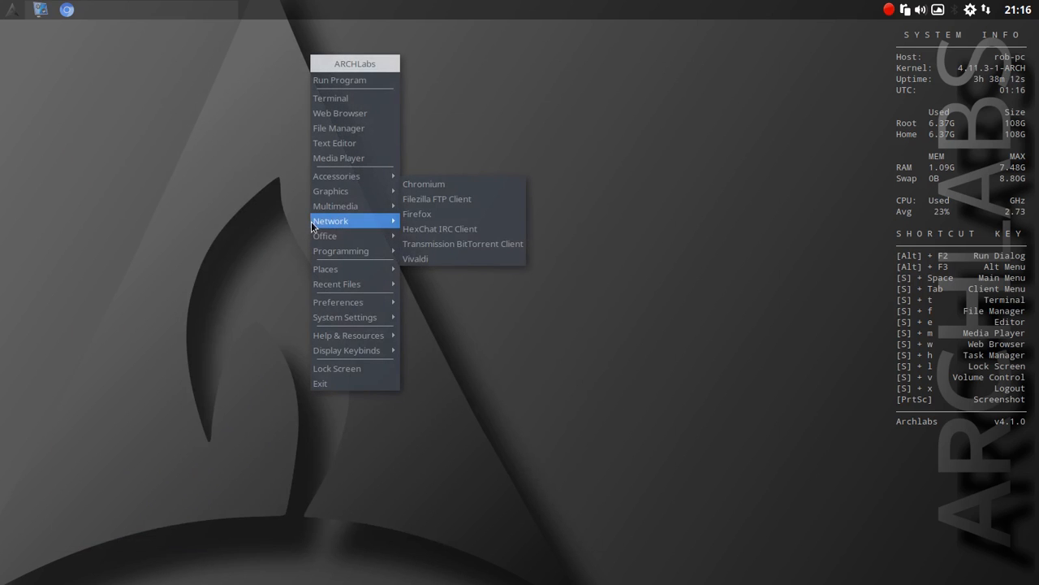
pyautogui.moveTo(338, 301)
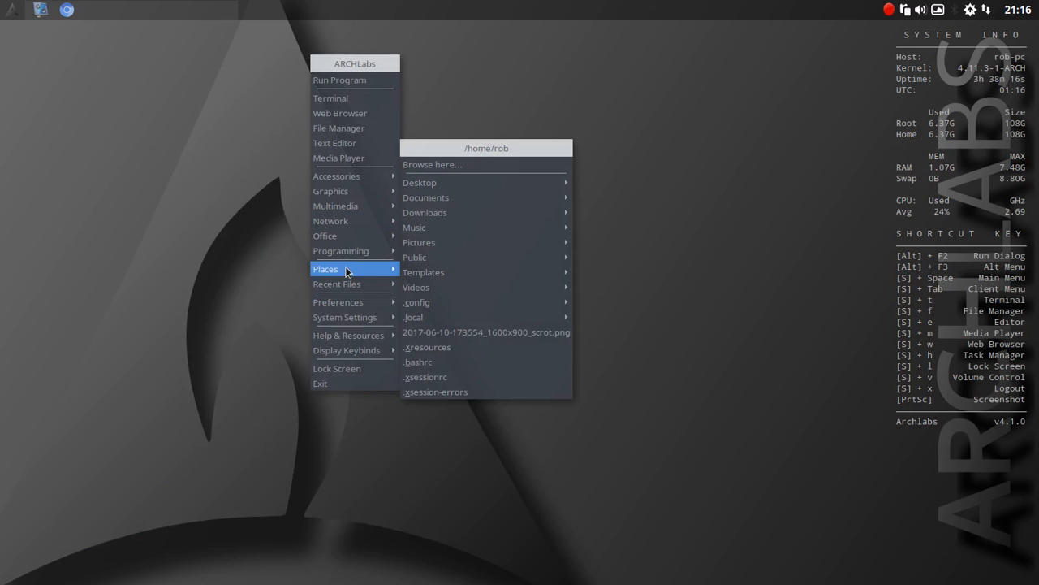
pyautogui.moveTo(331, 192)
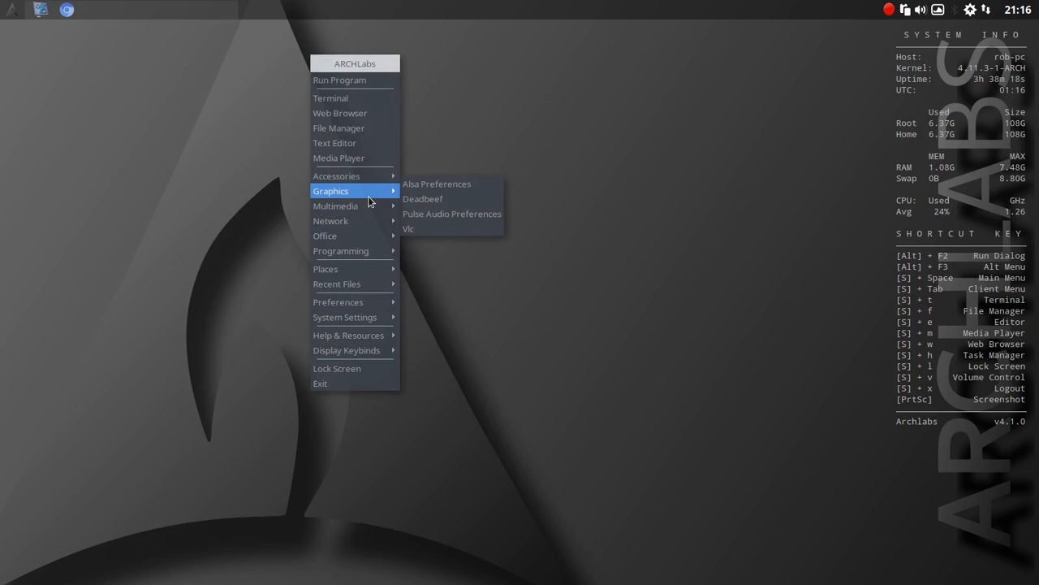
pyautogui.moveTo(439, 215)
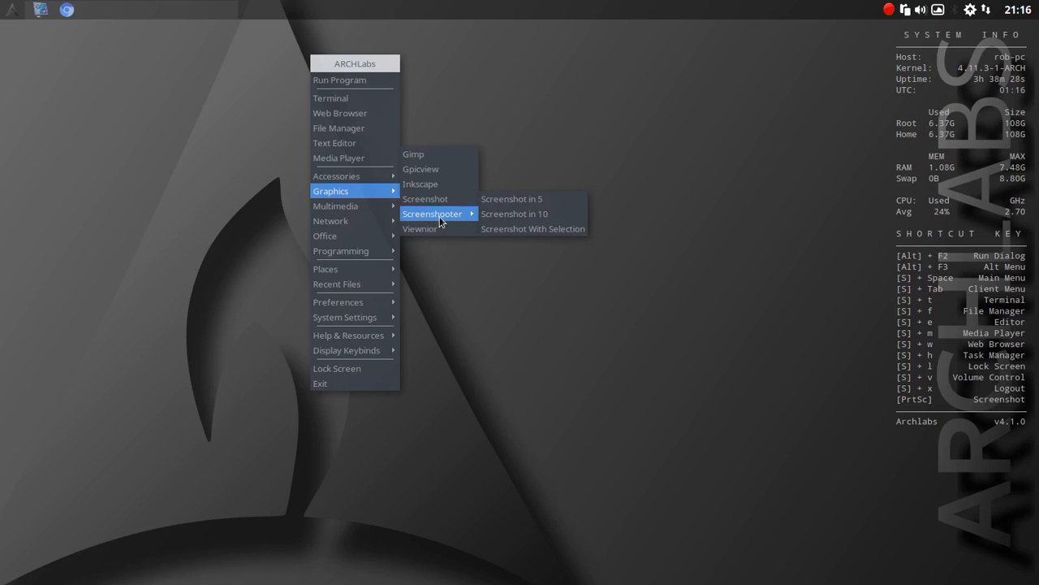
pyautogui.moveTo(511, 198)
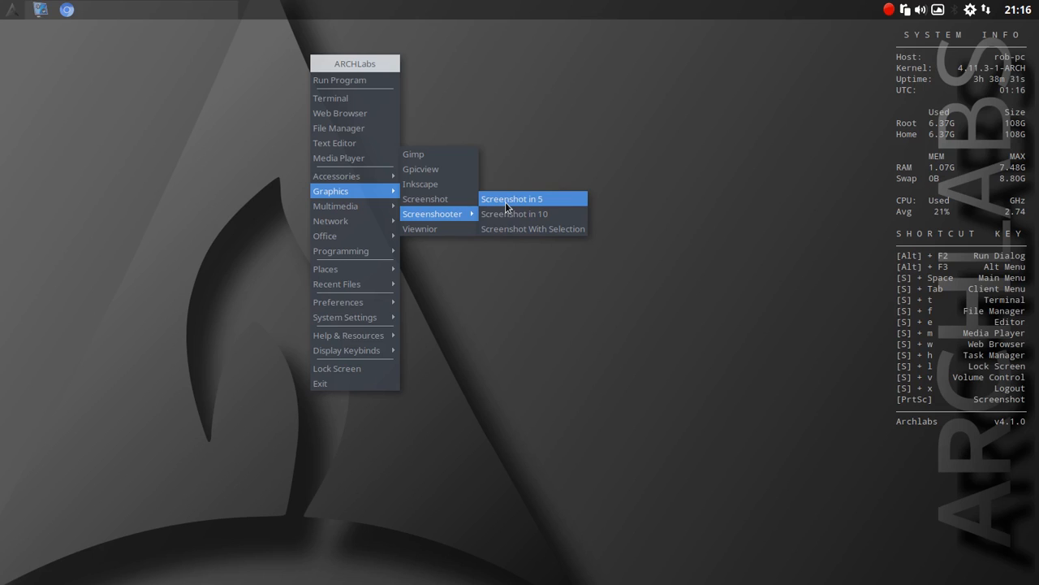
pyautogui.moveTo(463, 217)
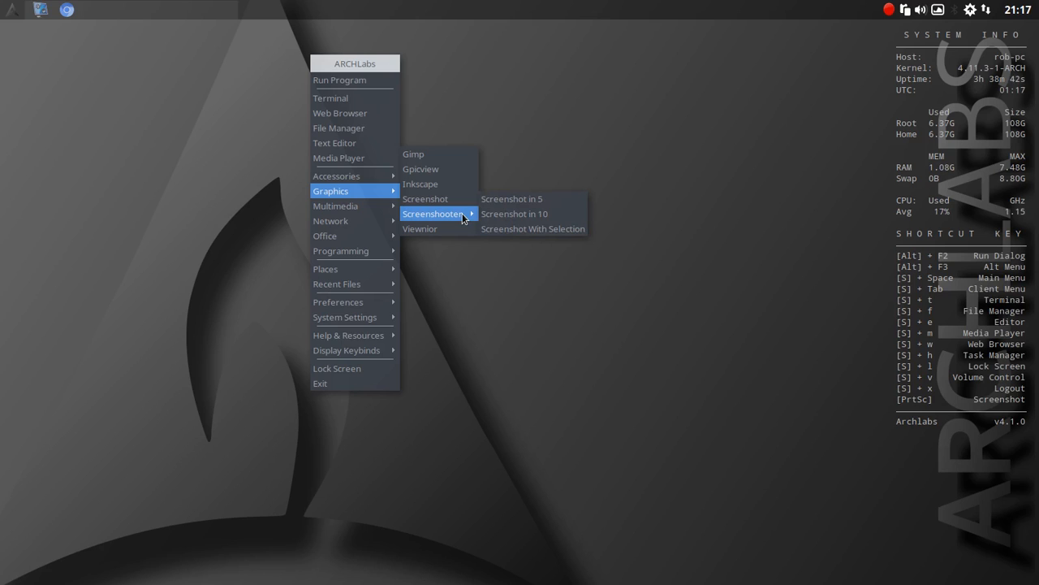
pyautogui.moveTo(336, 205)
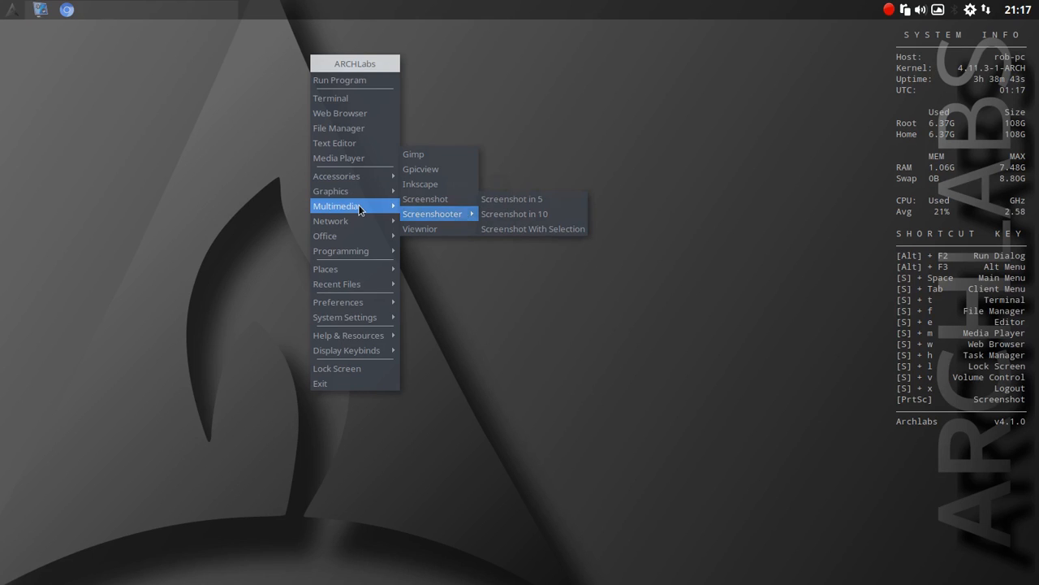
pyautogui.moveTo(445, 198)
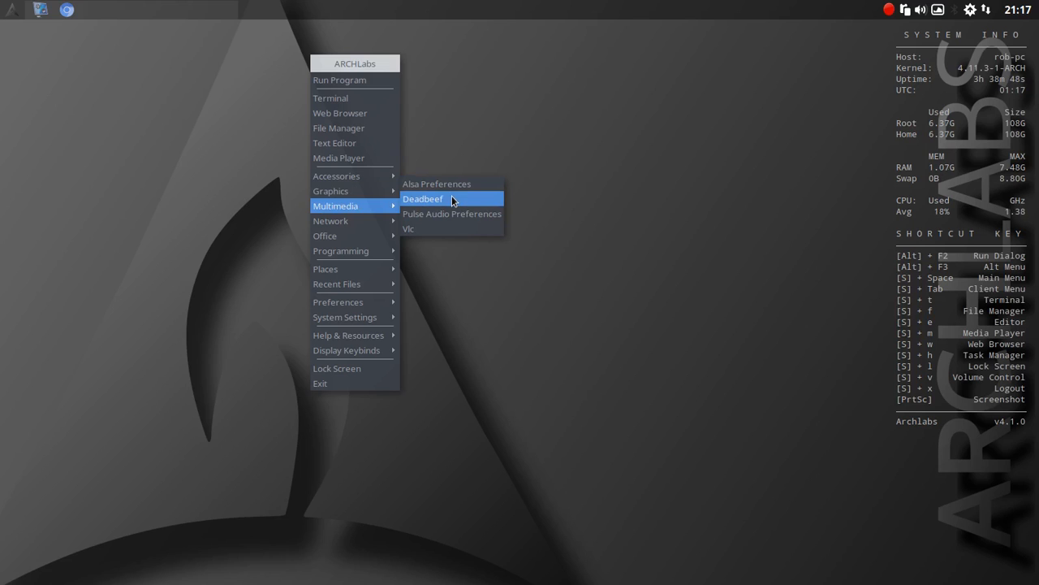
# Step: Start DeaDBeeF 0.7.2 from the Multimedia menu and nudge its window
pyautogui.click(422, 198)
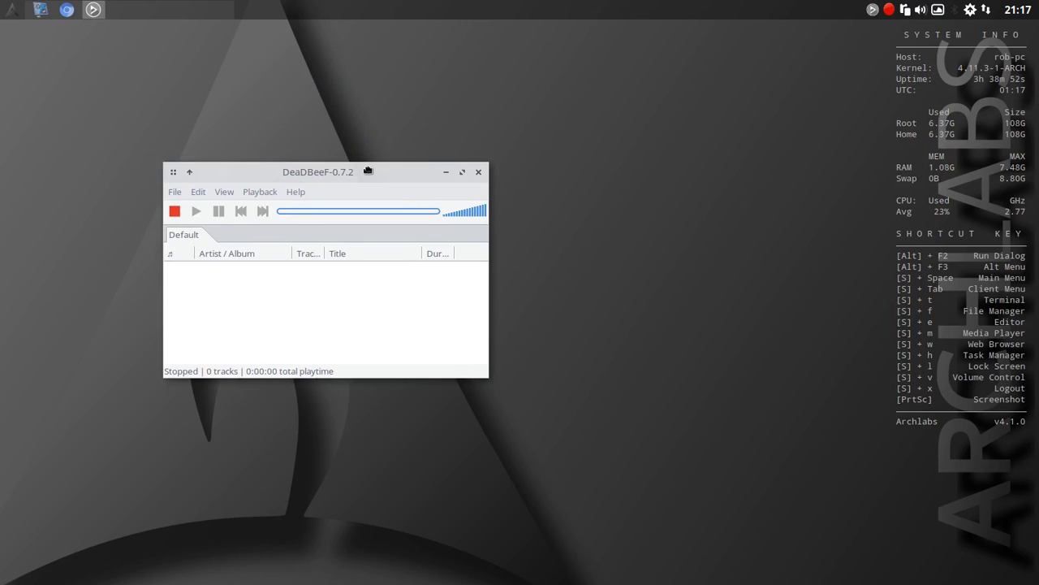
pyautogui.moveTo(318, 172); pyautogui.dragTo(335, 175)
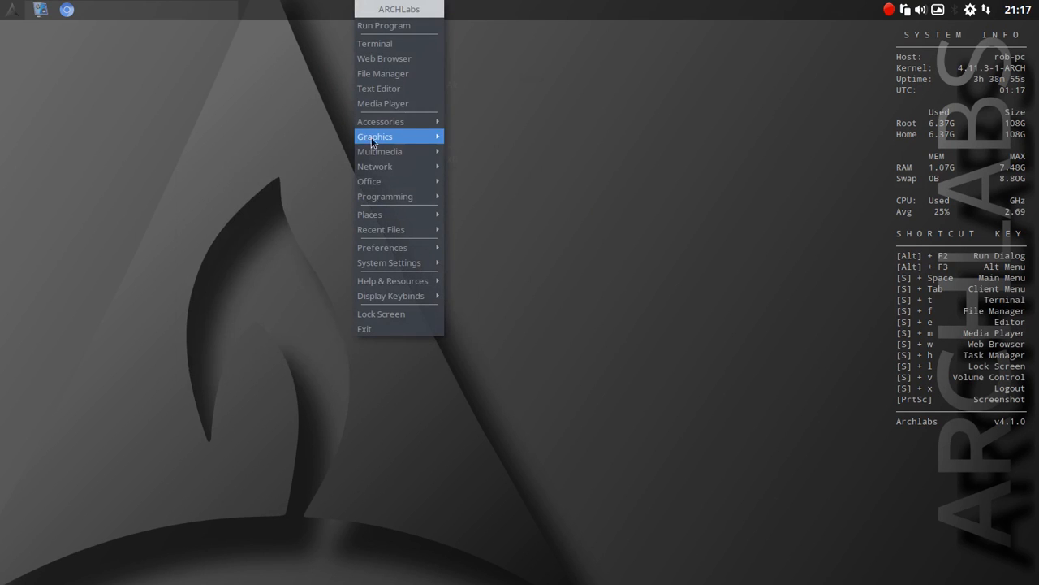
pyautogui.moveTo(380, 120)
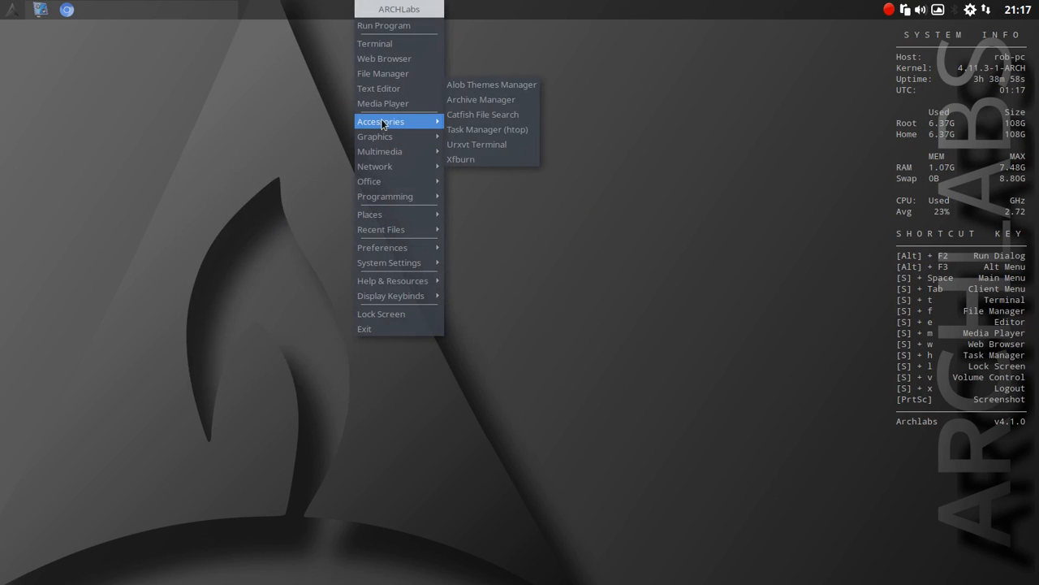
pyautogui.moveTo(390, 151)
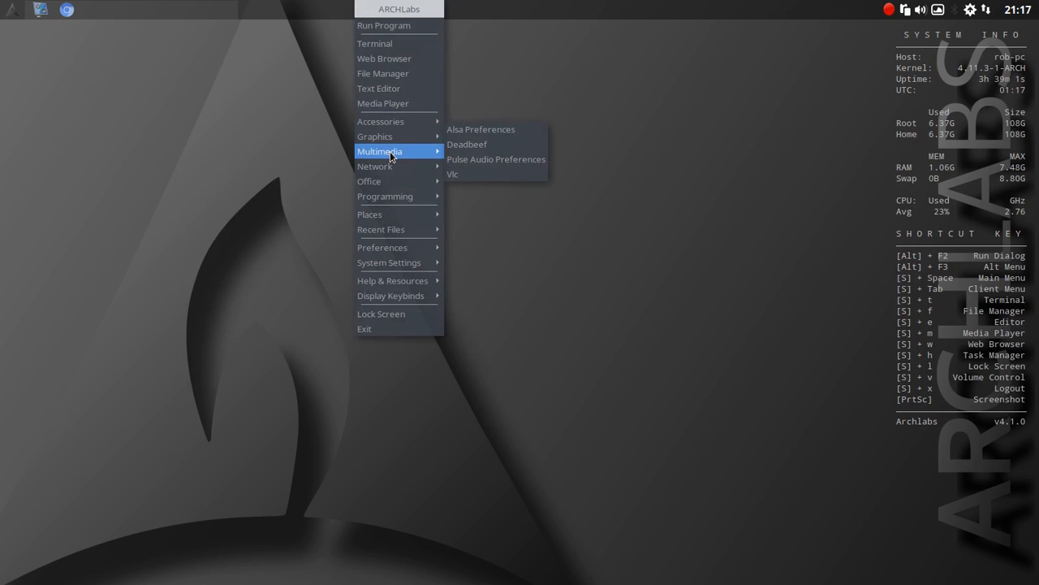
pyautogui.moveTo(374, 165)
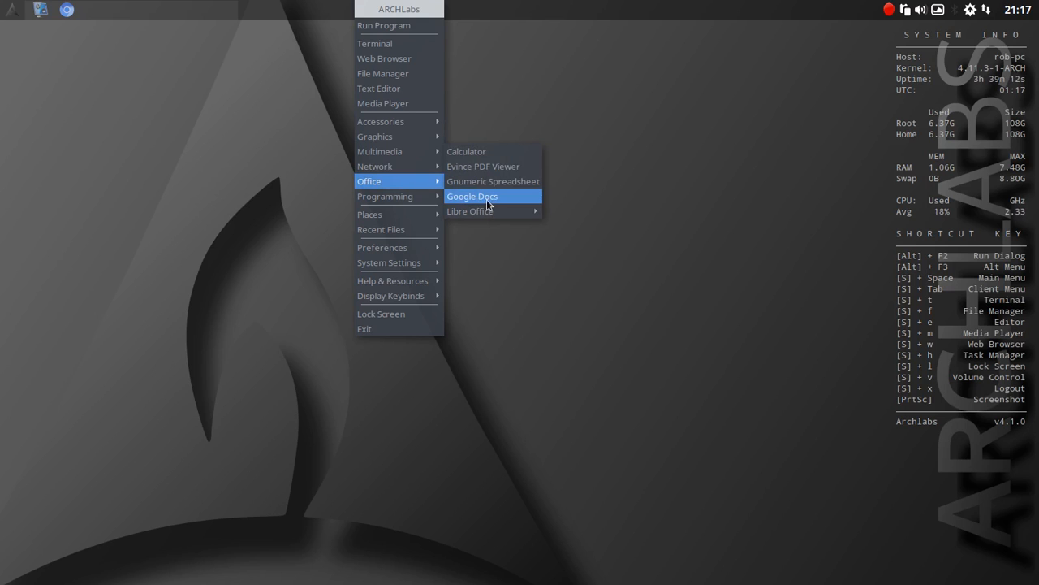
pyautogui.moveTo(471, 212)
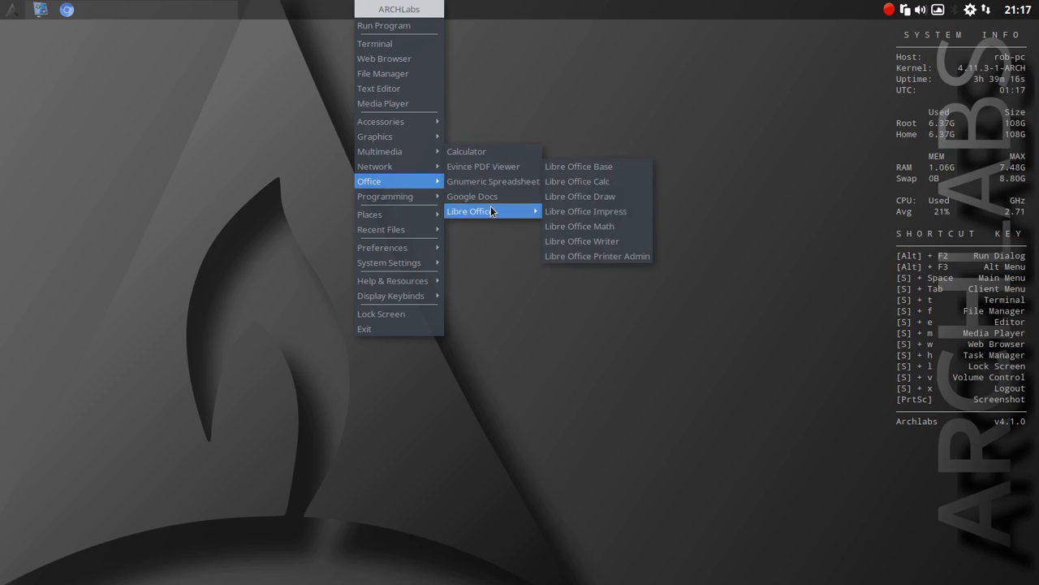
pyautogui.moveTo(385, 195)
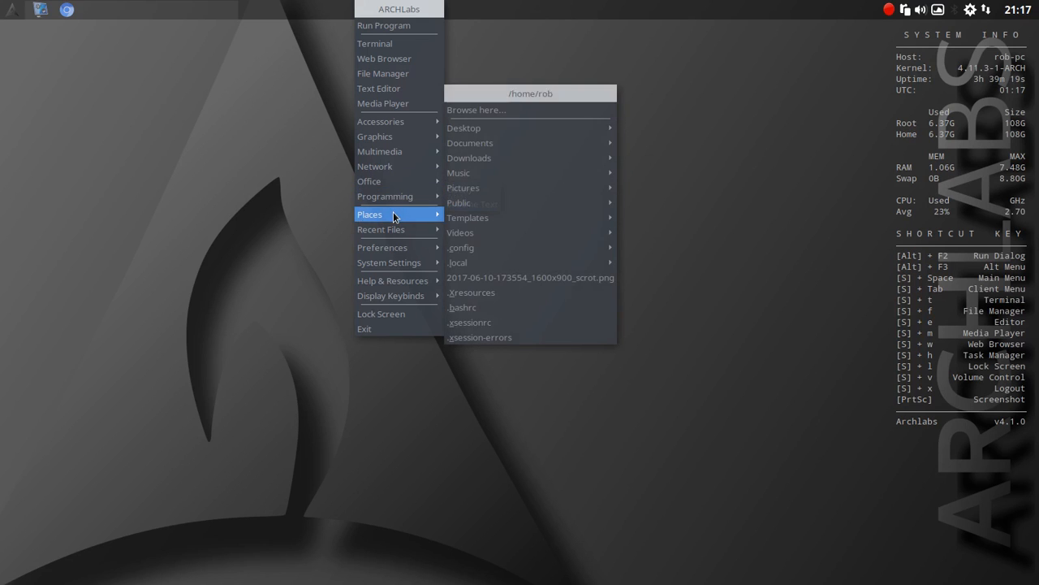
pyautogui.moveTo(468, 217)
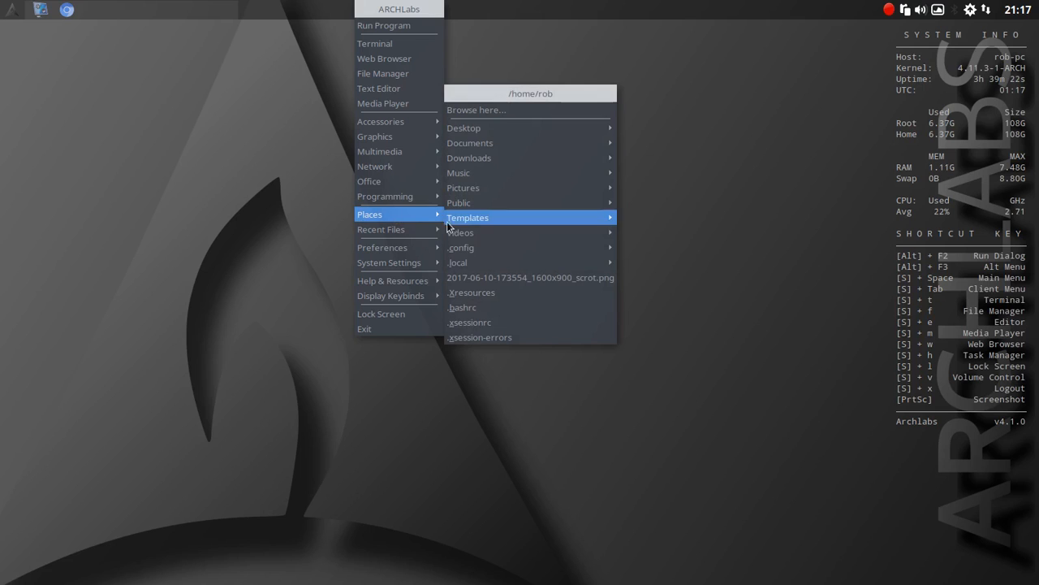
pyautogui.moveTo(469, 143)
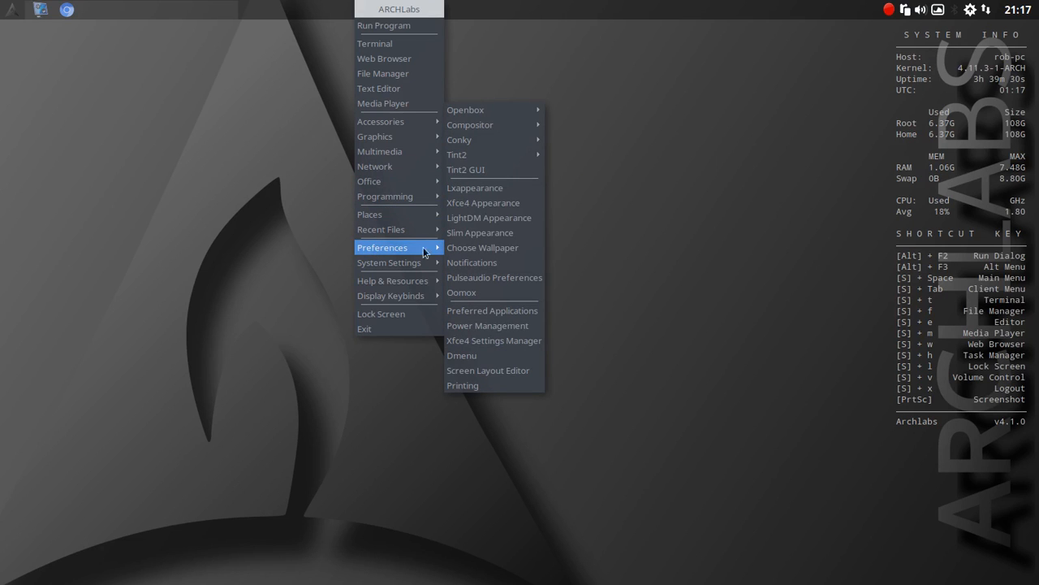
pyautogui.moveTo(464, 111)
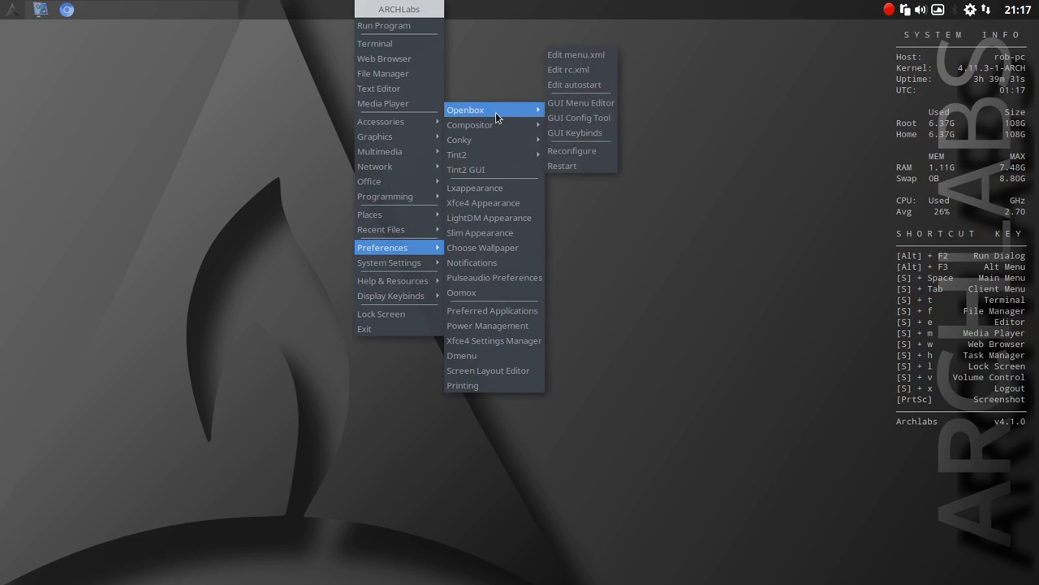
pyautogui.moveTo(581, 102)
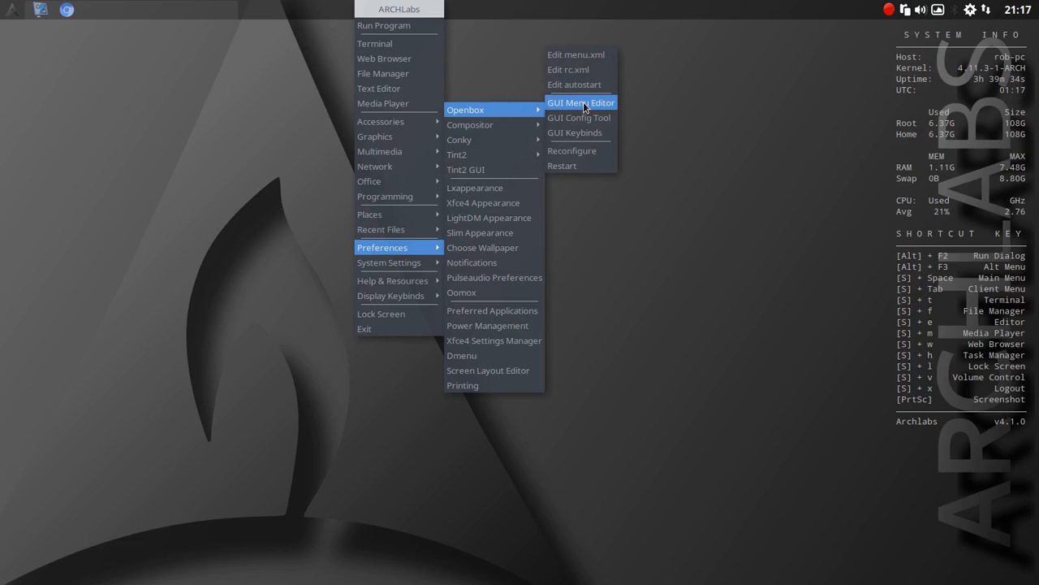
pyautogui.moveTo(572, 149)
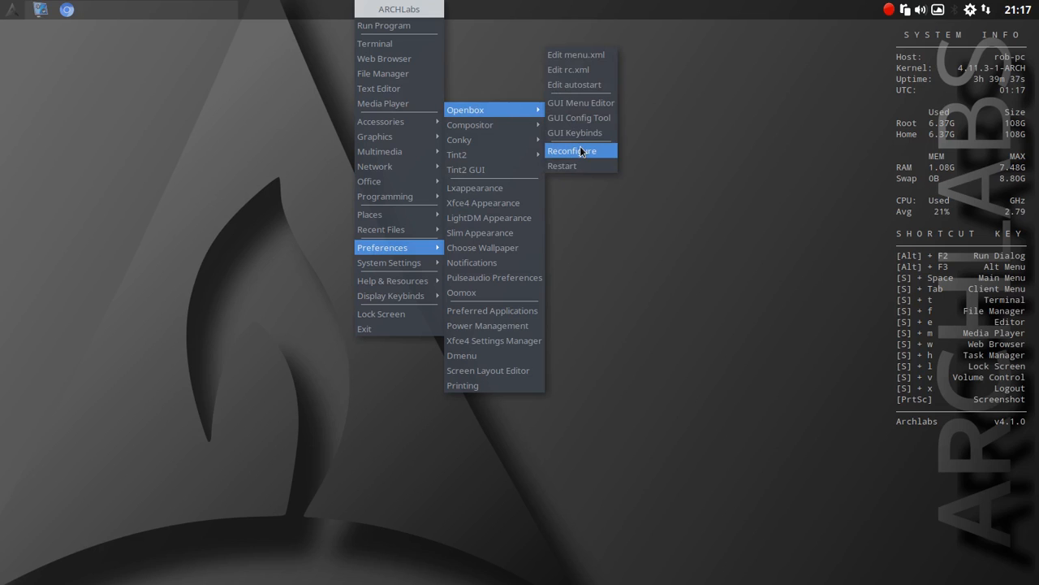
pyautogui.moveTo(471, 124)
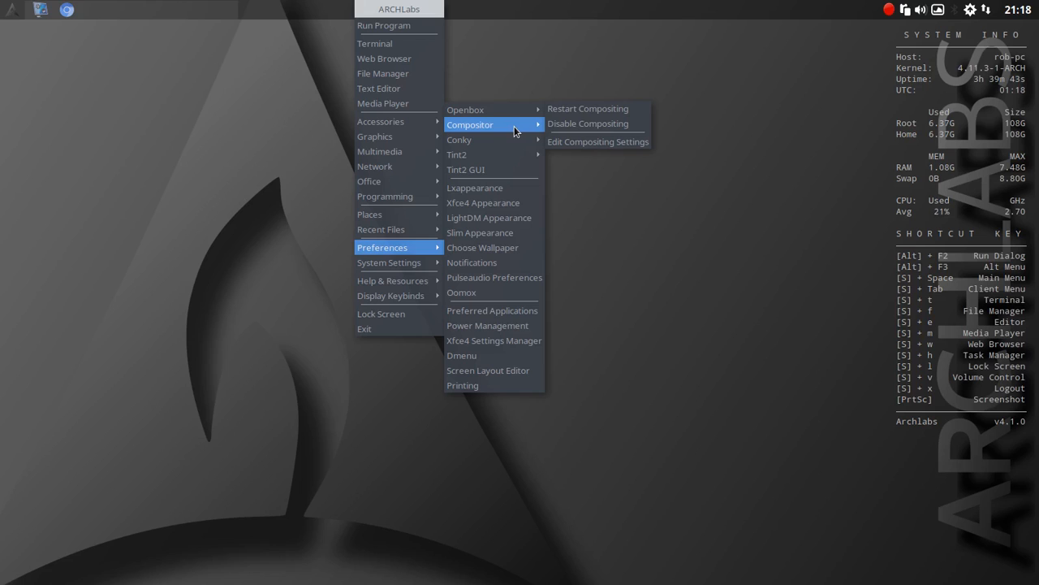
pyautogui.moveTo(593, 123)
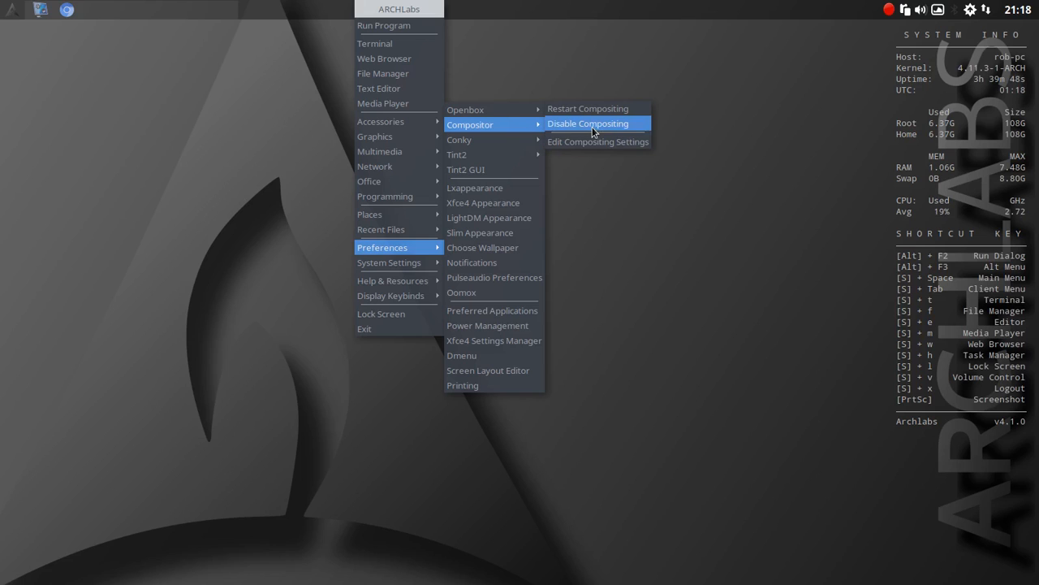
pyautogui.moveTo(459, 139)
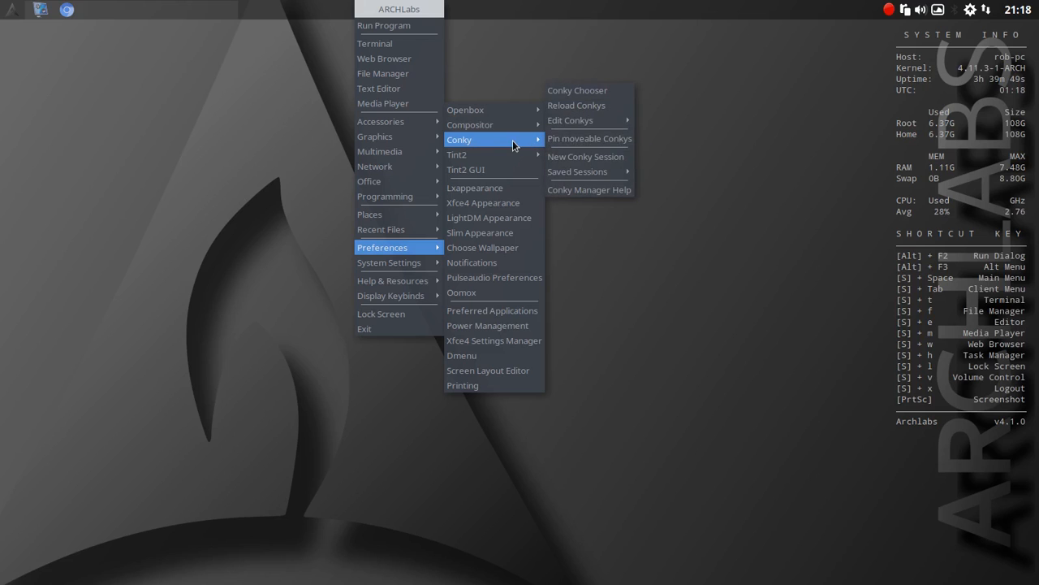
pyautogui.moveTo(578, 75)
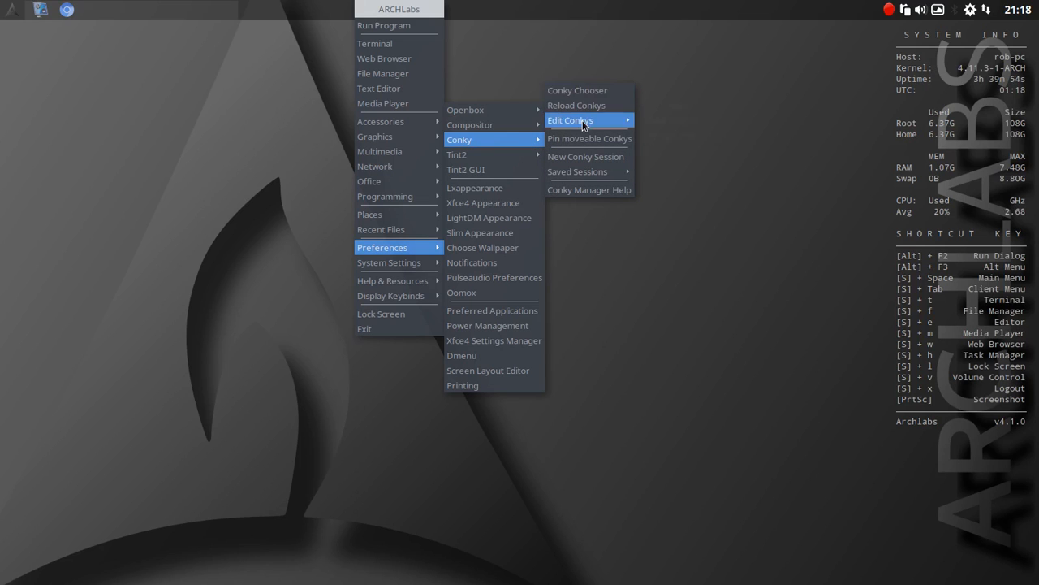
pyautogui.moveTo(588, 156)
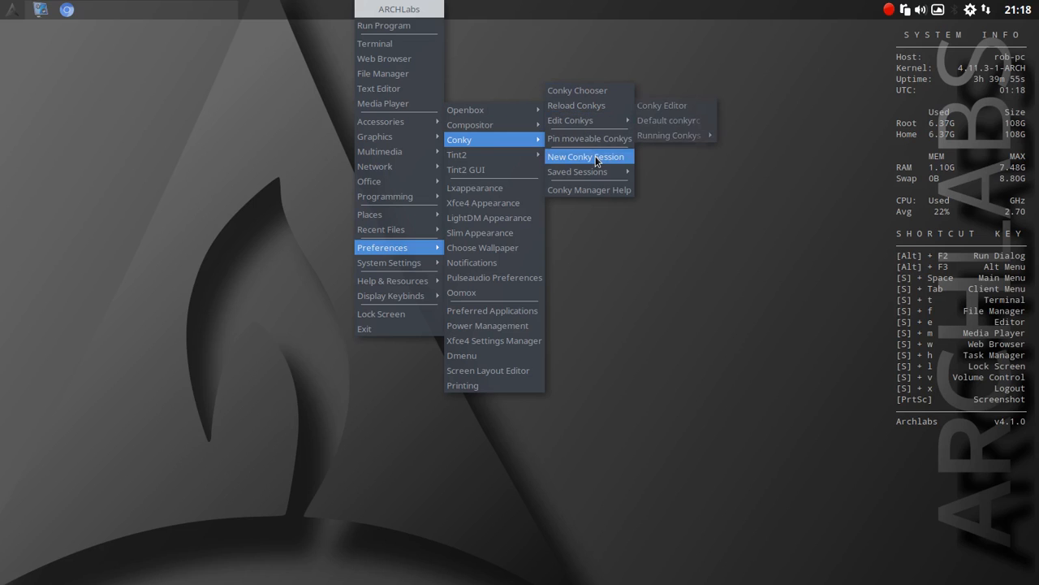
pyautogui.moveTo(578, 172)
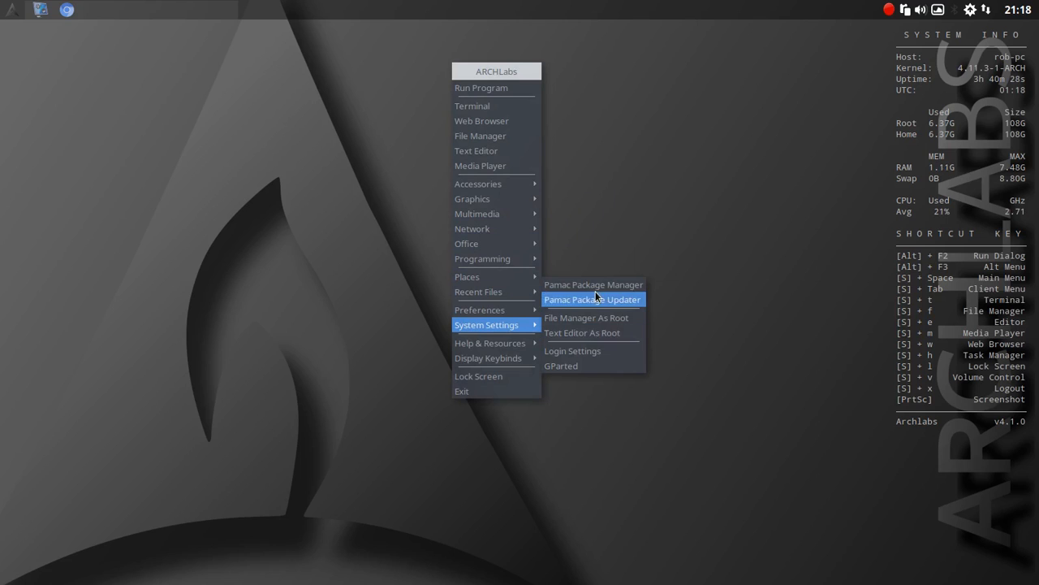
# Step: Launch Pamac, view the AUR and Repositories package lists, then close it
pyautogui.click(591, 299)
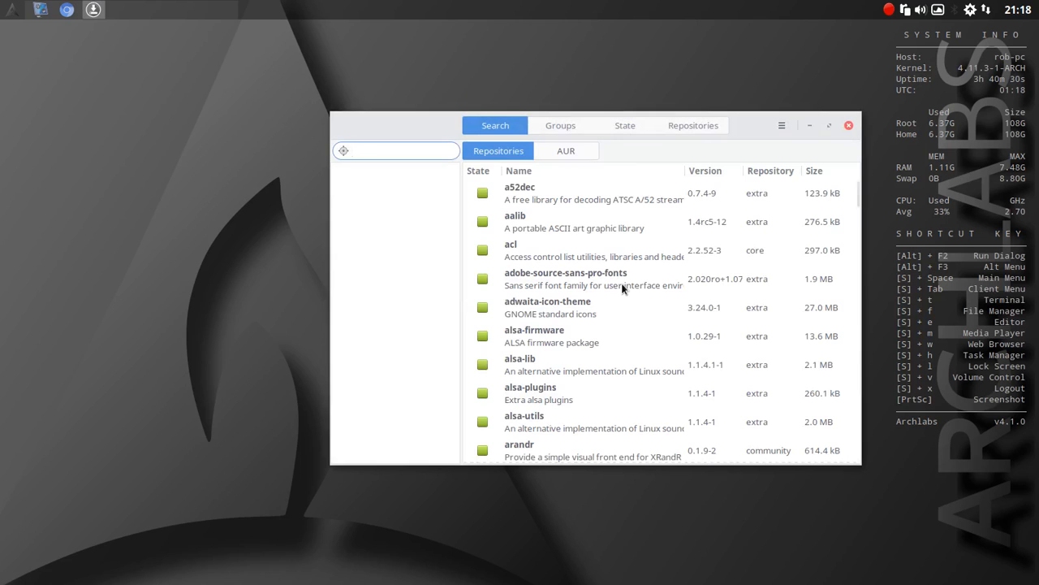
pyautogui.moveTo(577, 125); pyautogui.dragTo(445, 143)
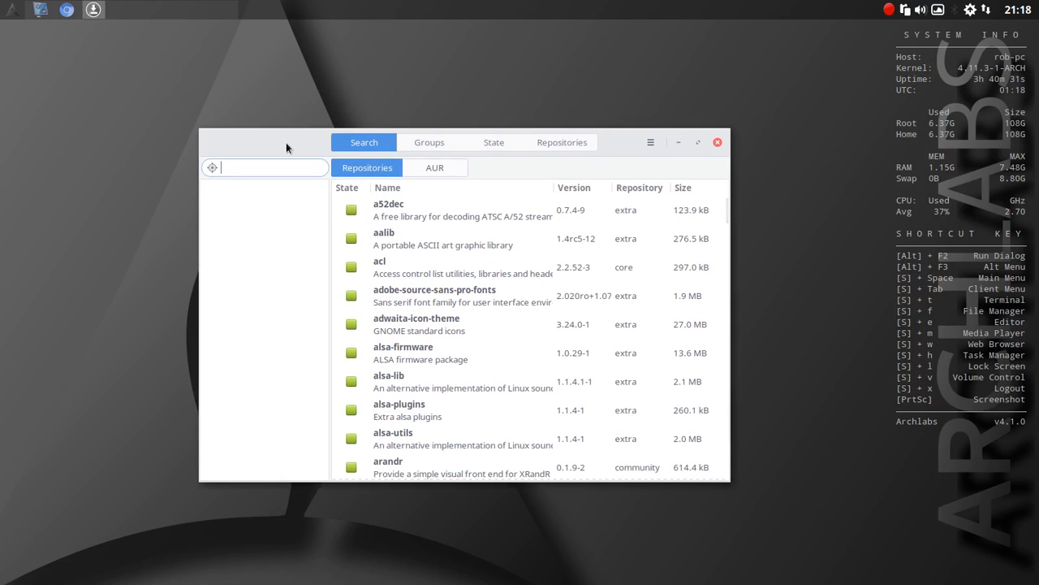
pyautogui.click(436, 167)
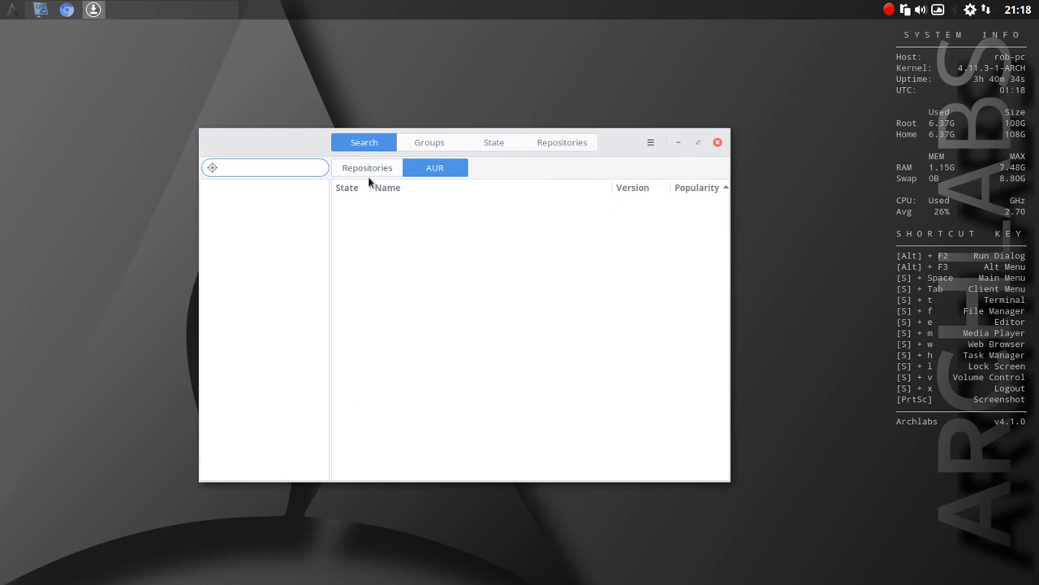
pyautogui.click(367, 167)
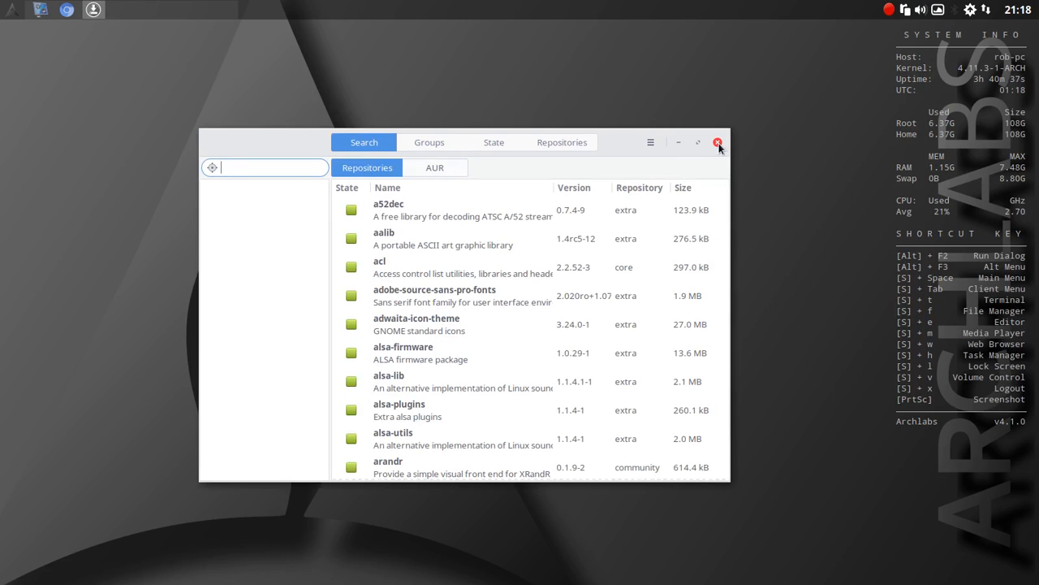
pyautogui.click(718, 143)
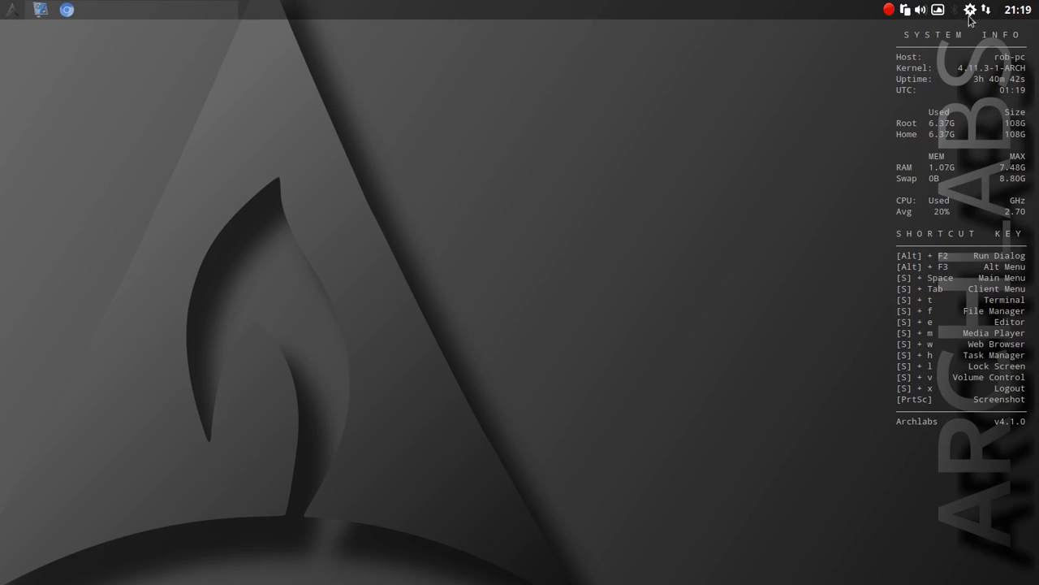
pyautogui.moveTo(919, 10)
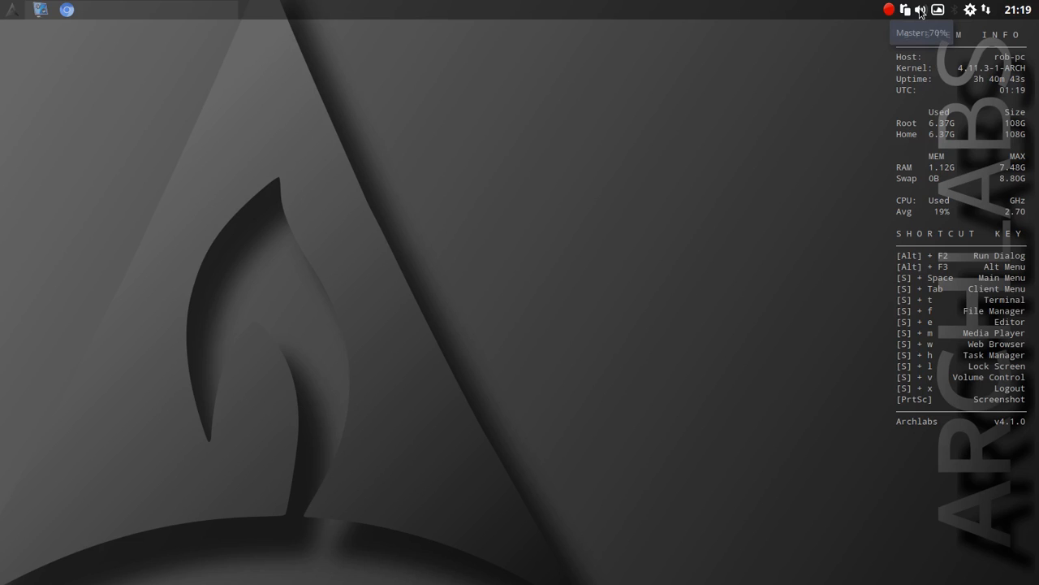
pyautogui.moveTo(816, 135)
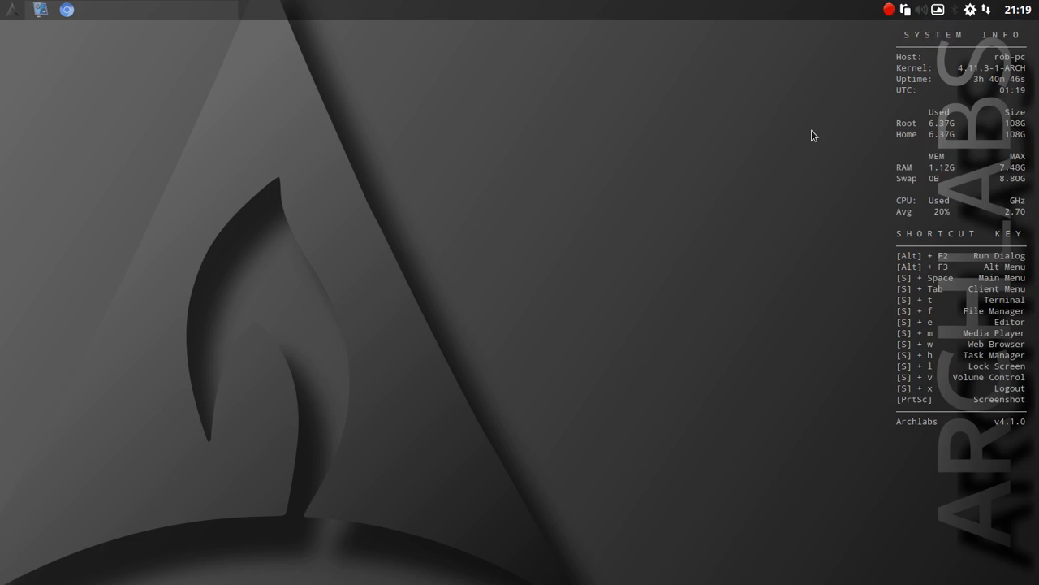
pyautogui.moveTo(933, 23)
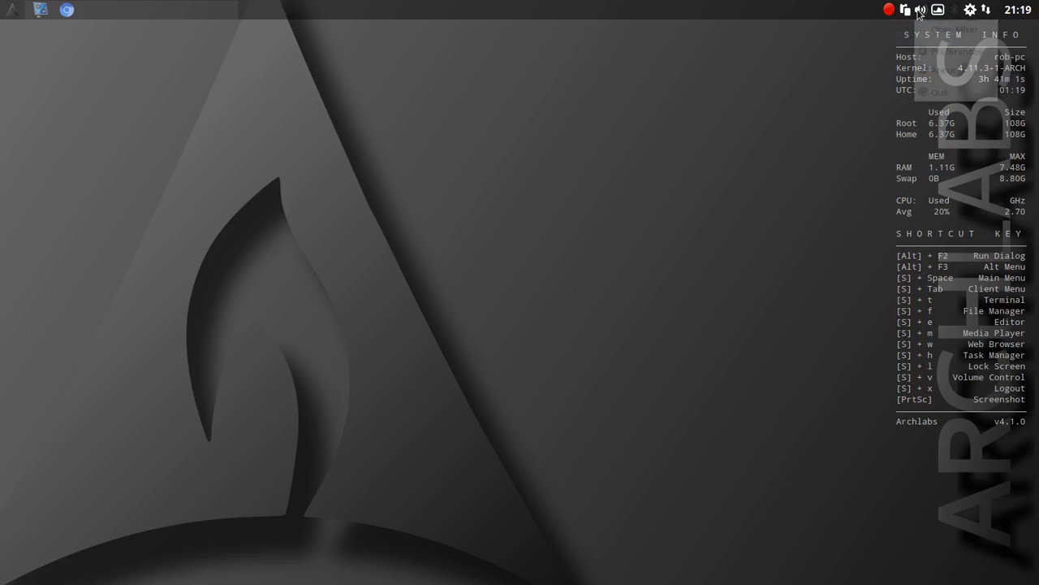
pyautogui.click(919, 9)
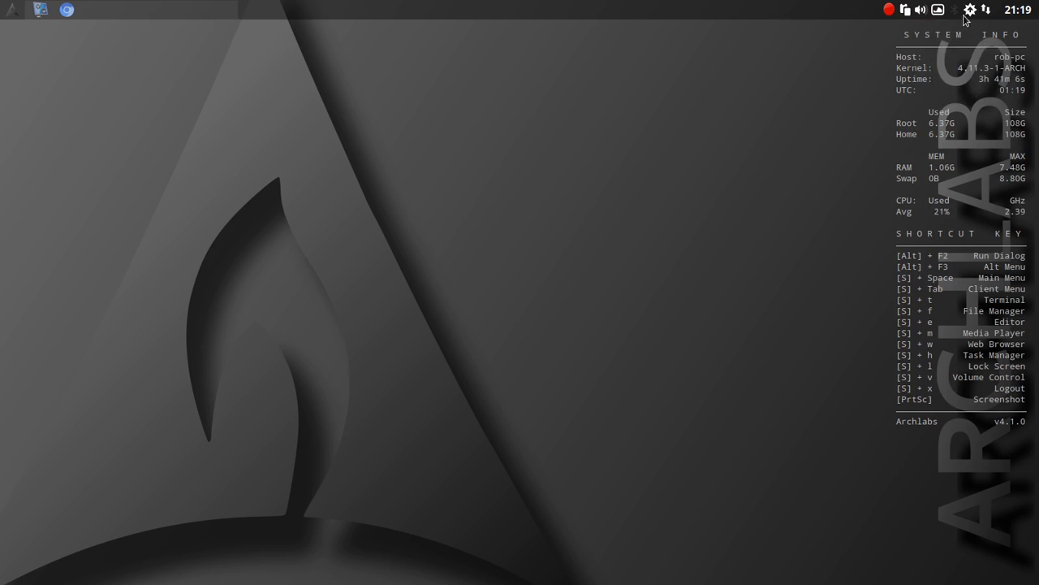
pyautogui.moveTo(941, 14)
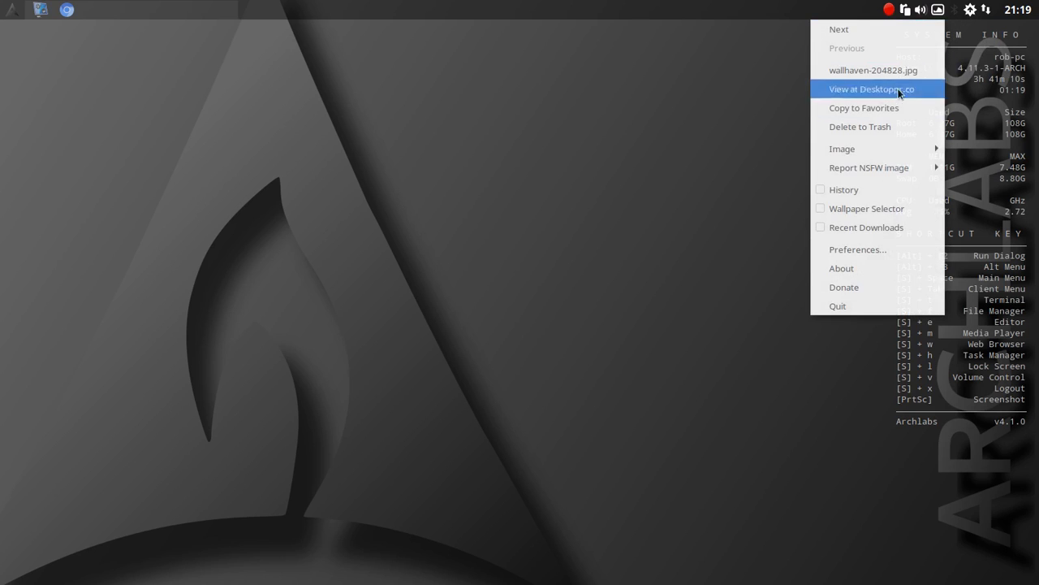
pyautogui.click(841, 268)
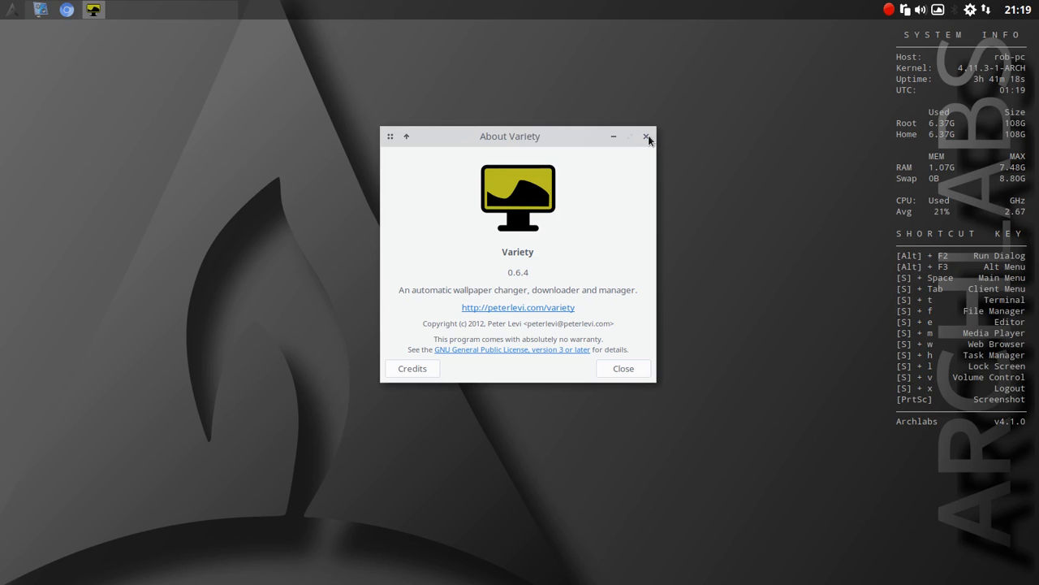
pyautogui.click(646, 136)
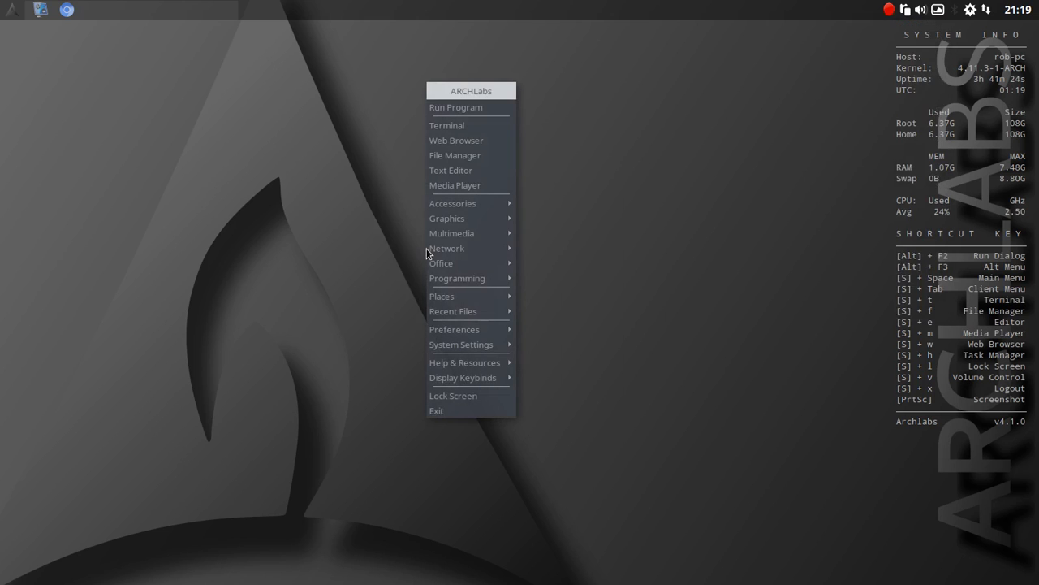
pyautogui.moveTo(463, 344)
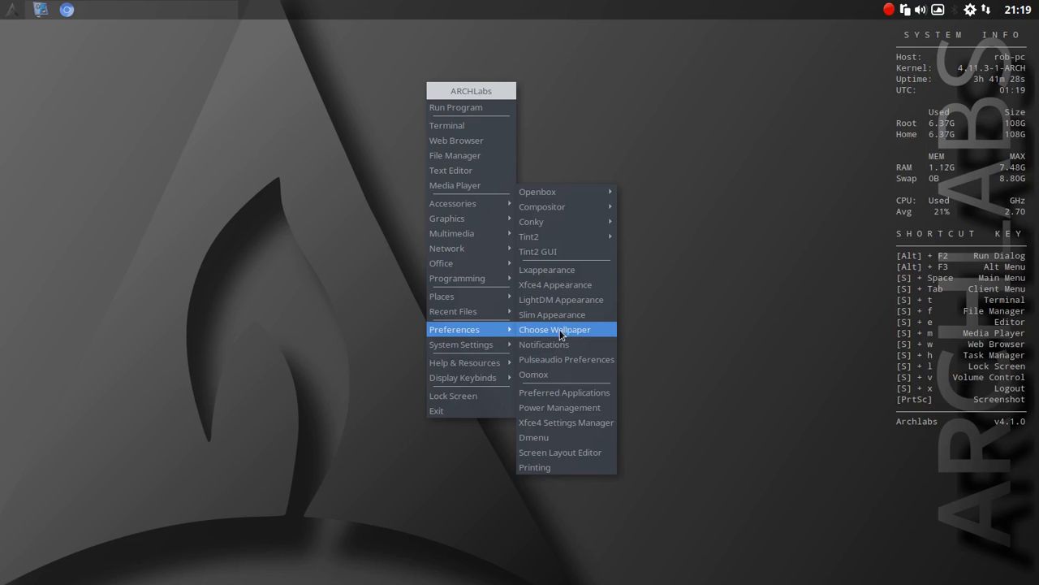
# Step: In Nitrogen select archlabs-cut-flame-3840x2160.jpg and apply it as the desktop wallpaper
pyautogui.click(556, 328)
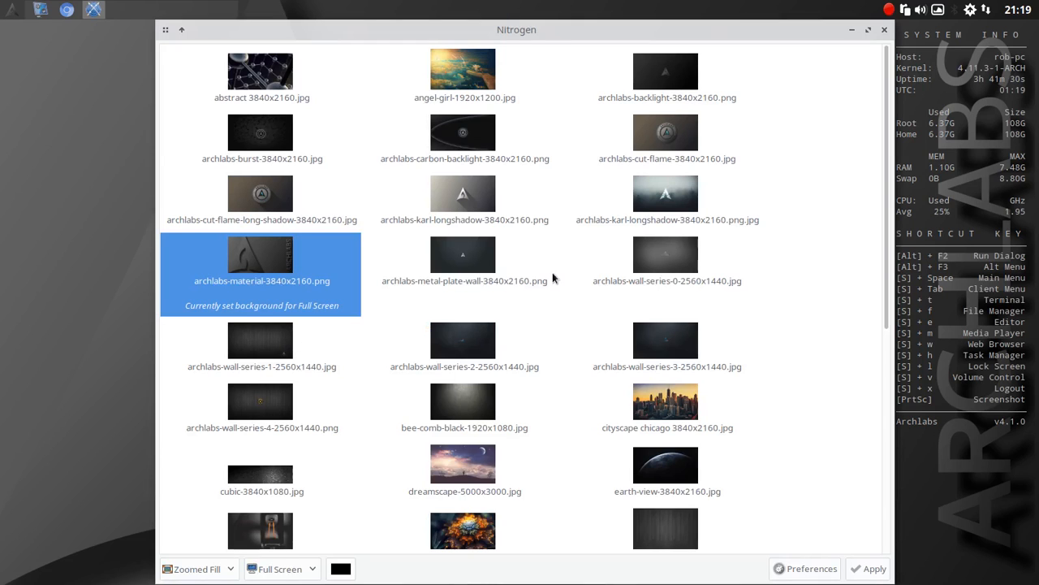
pyautogui.moveTo(567, 267)
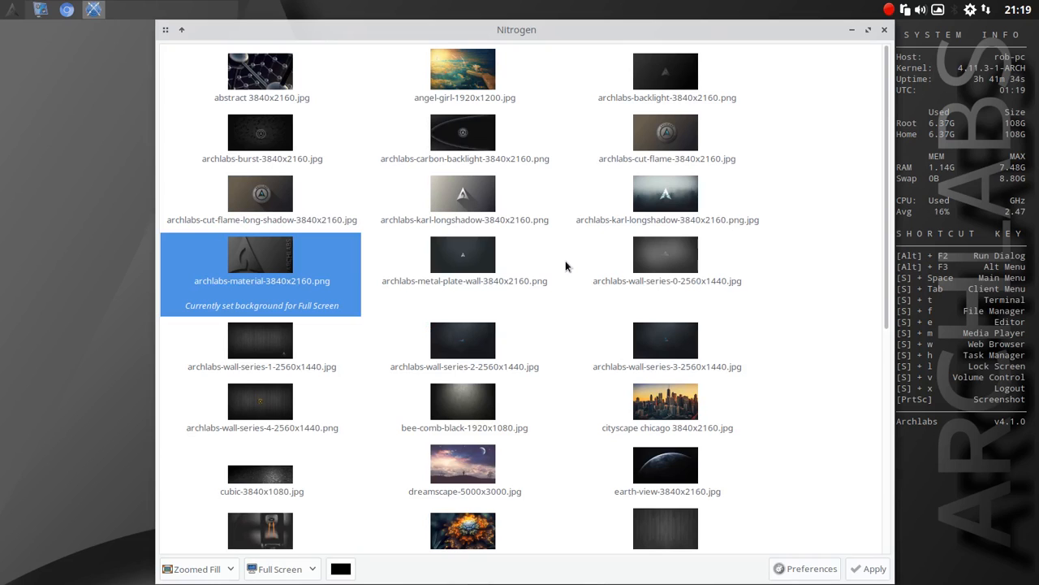
pyautogui.click(666, 133)
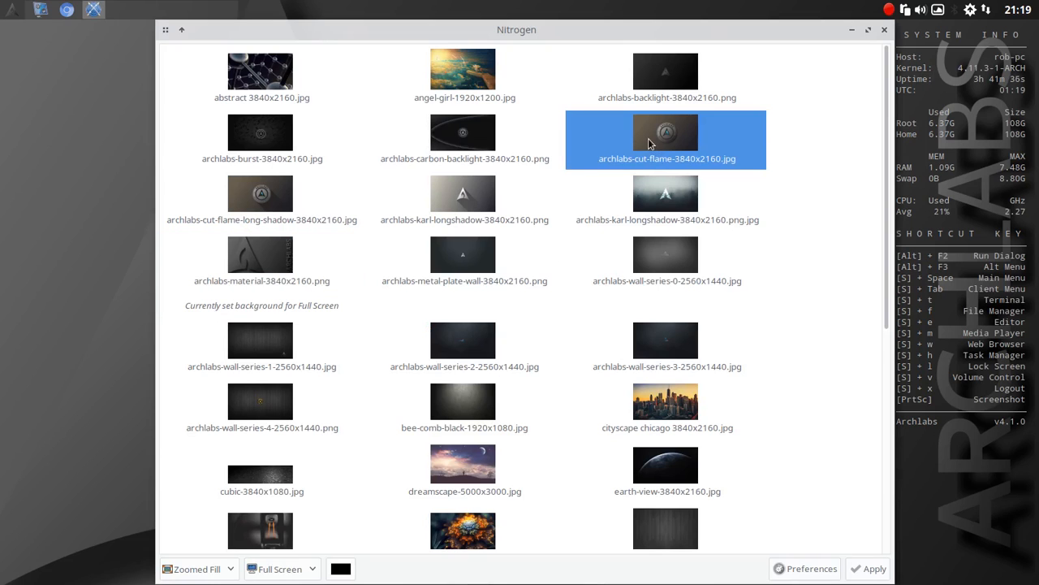
pyautogui.click(867, 569)
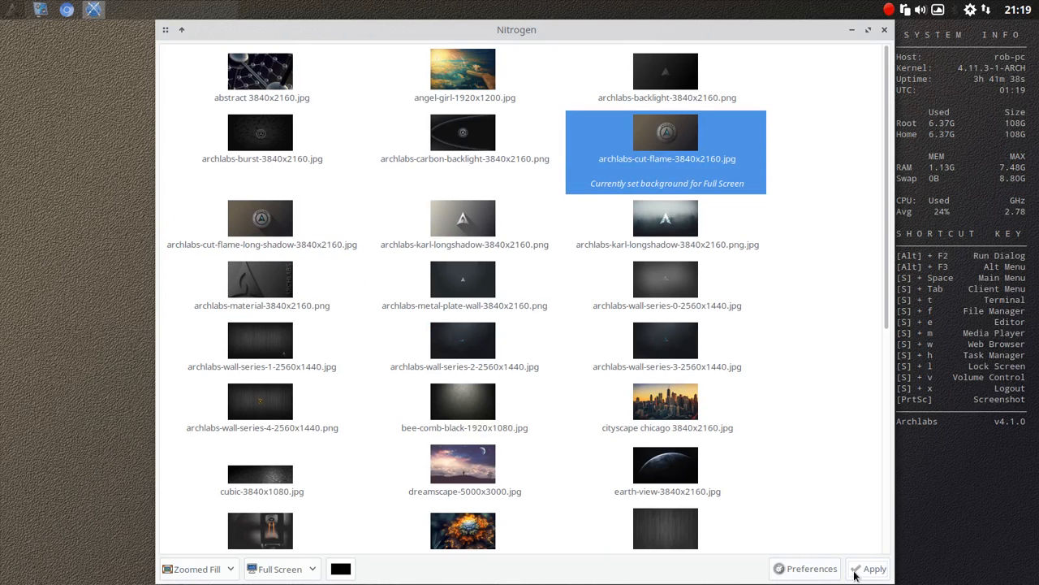
pyautogui.click(874, 568)
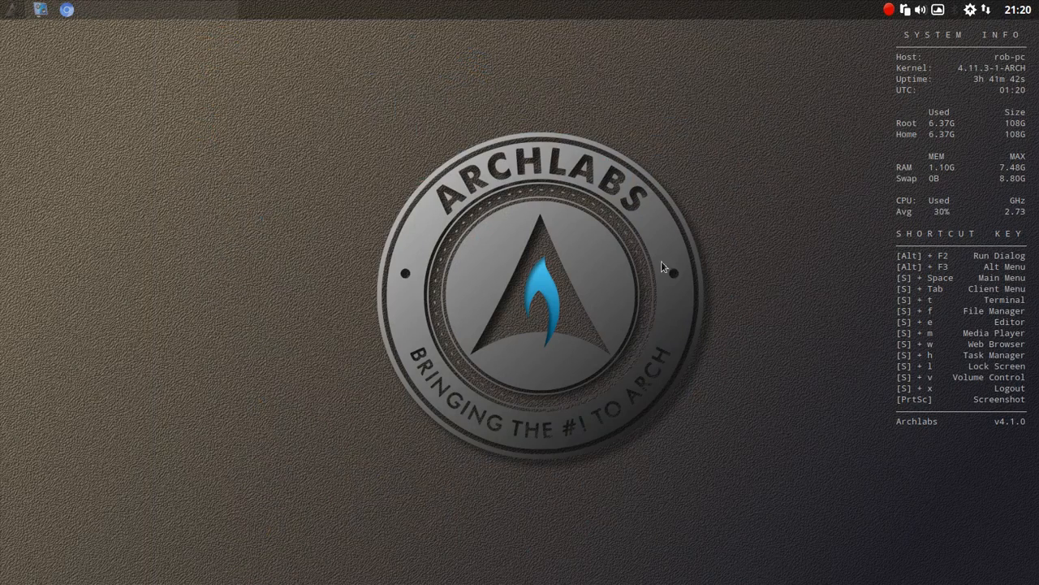
pyautogui.moveTo(341, 267)
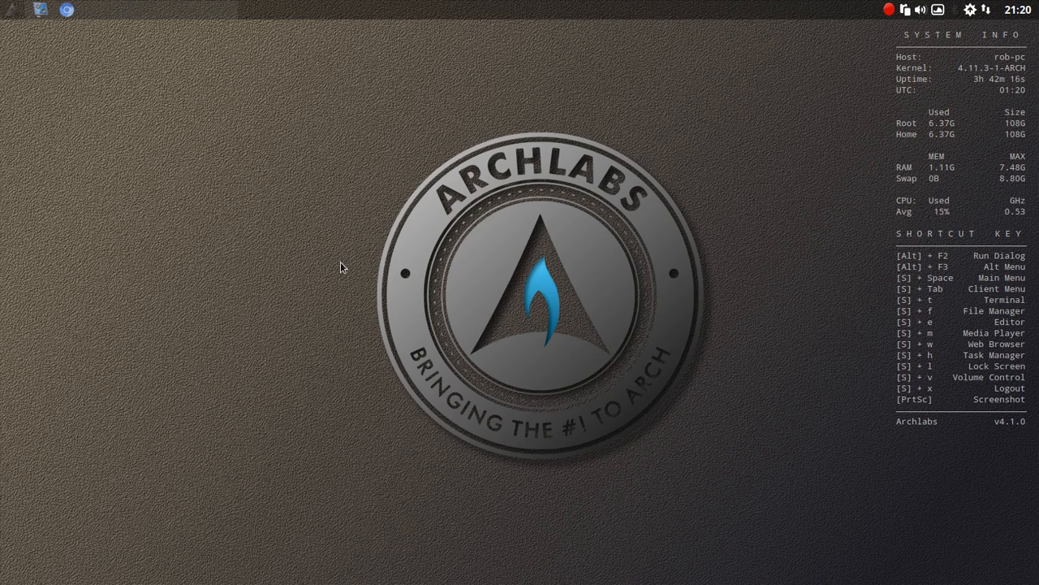
pyautogui.moveTo(15, 11)
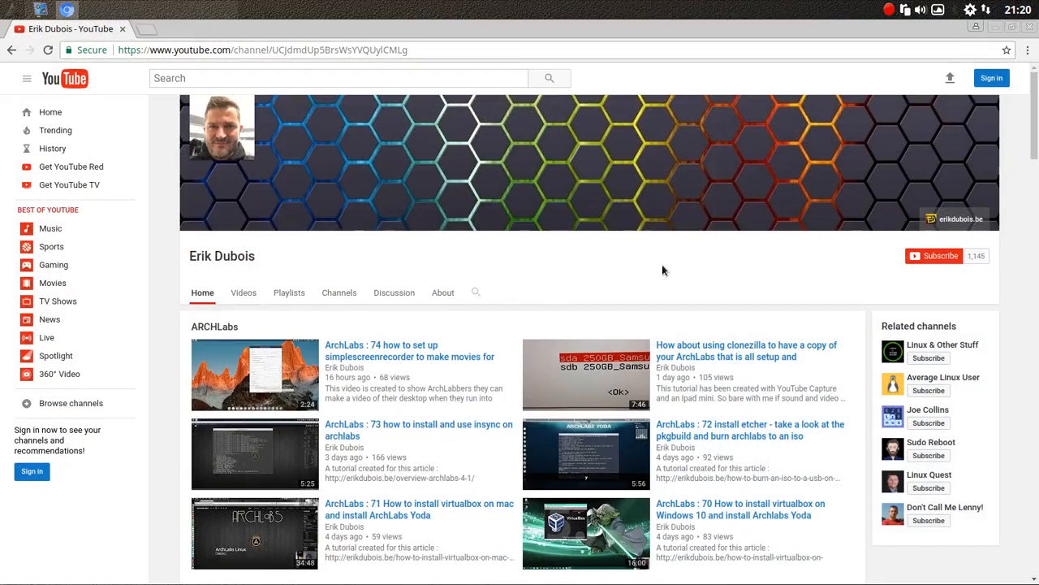
pyautogui.scroll(-3)
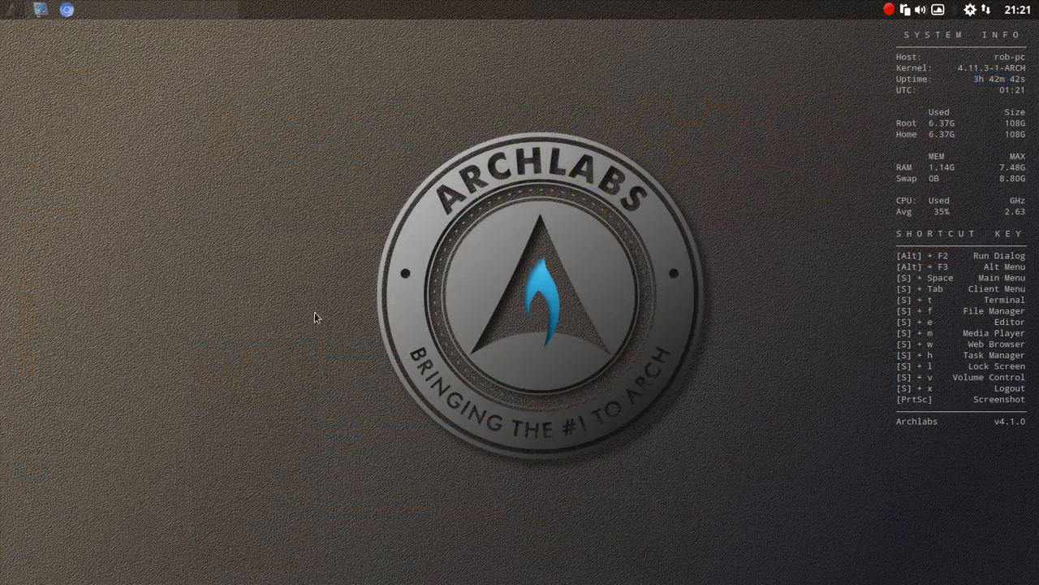
pyautogui.moveTo(302, 329)
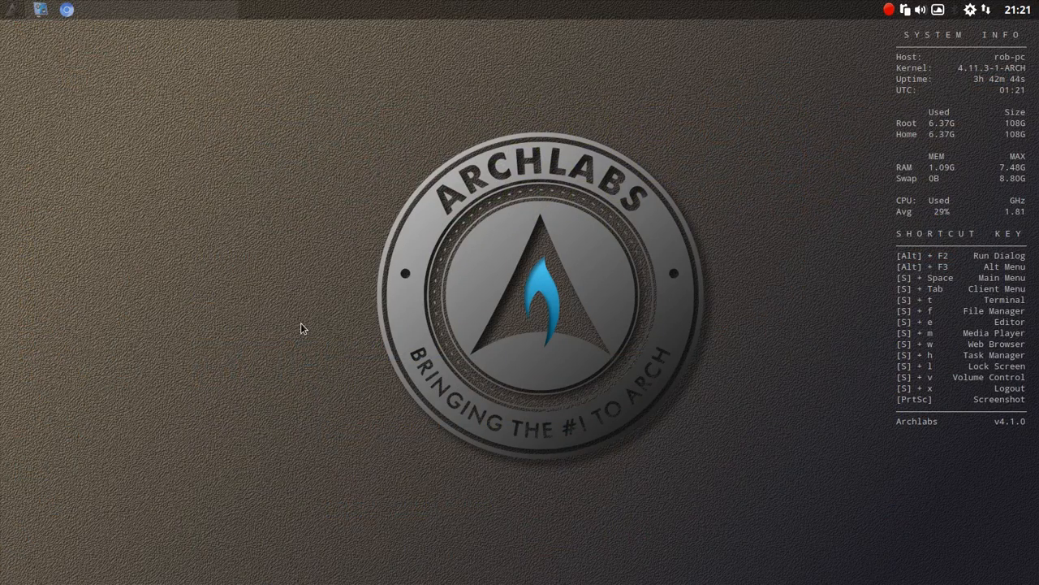